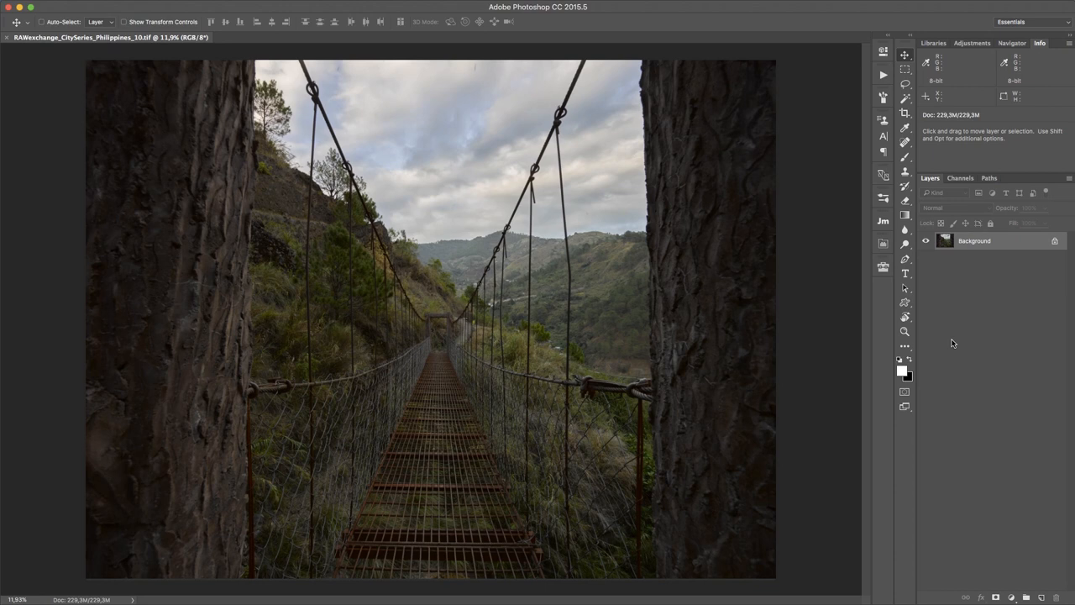
mouse_move(931, 354)
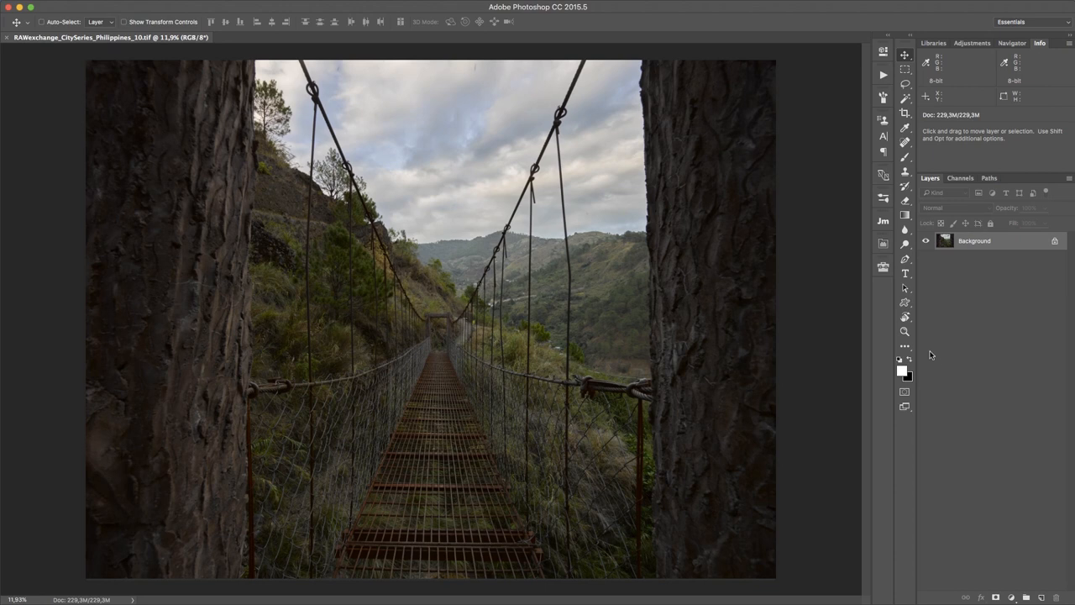
mouse_move(762, 377)
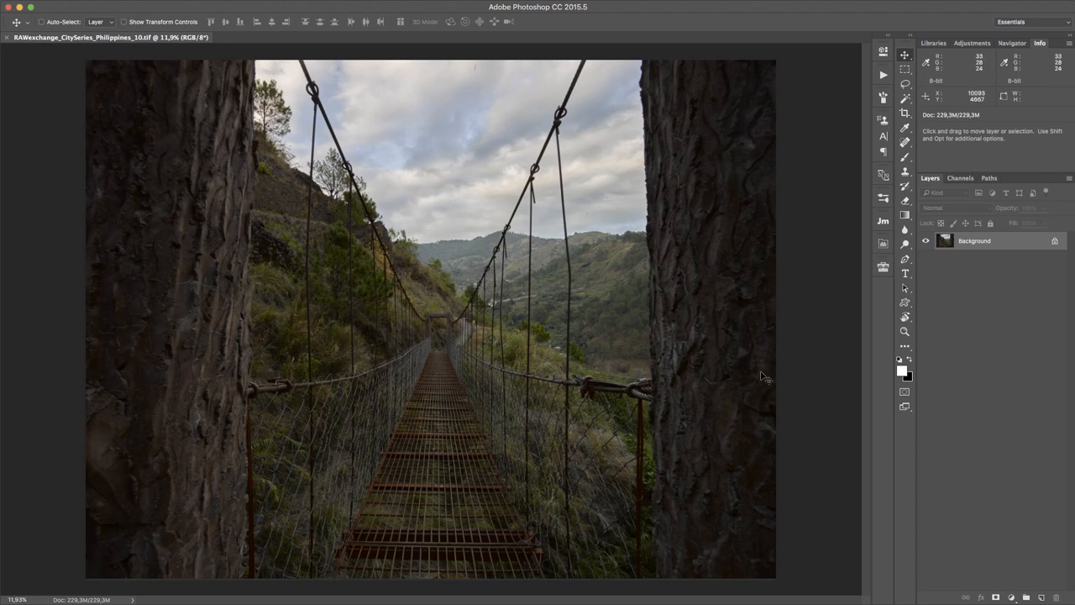
mouse_move(640, 390)
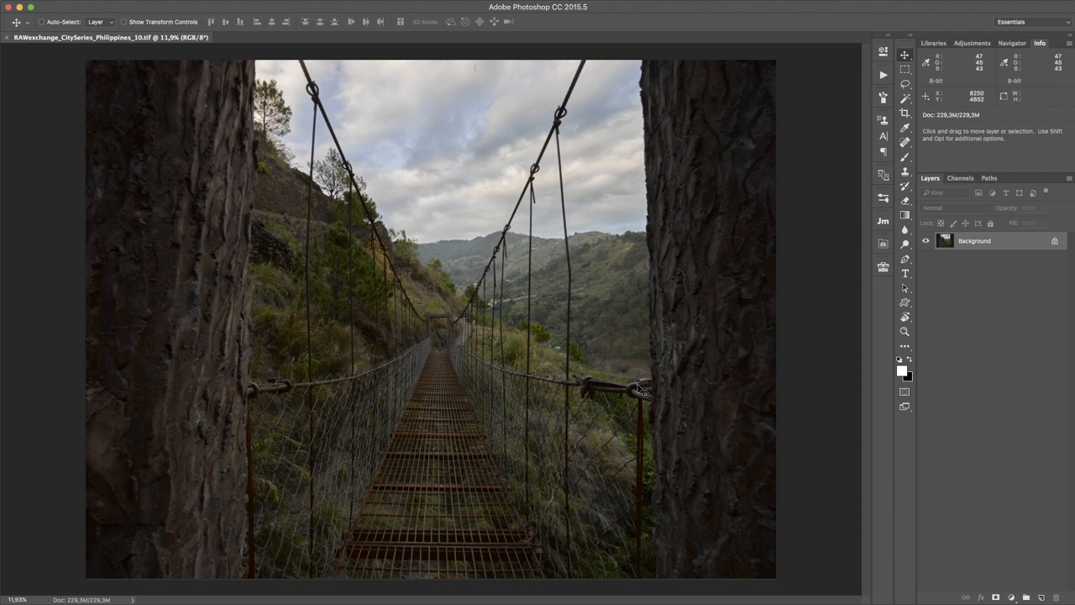
mouse_move(676, 403)
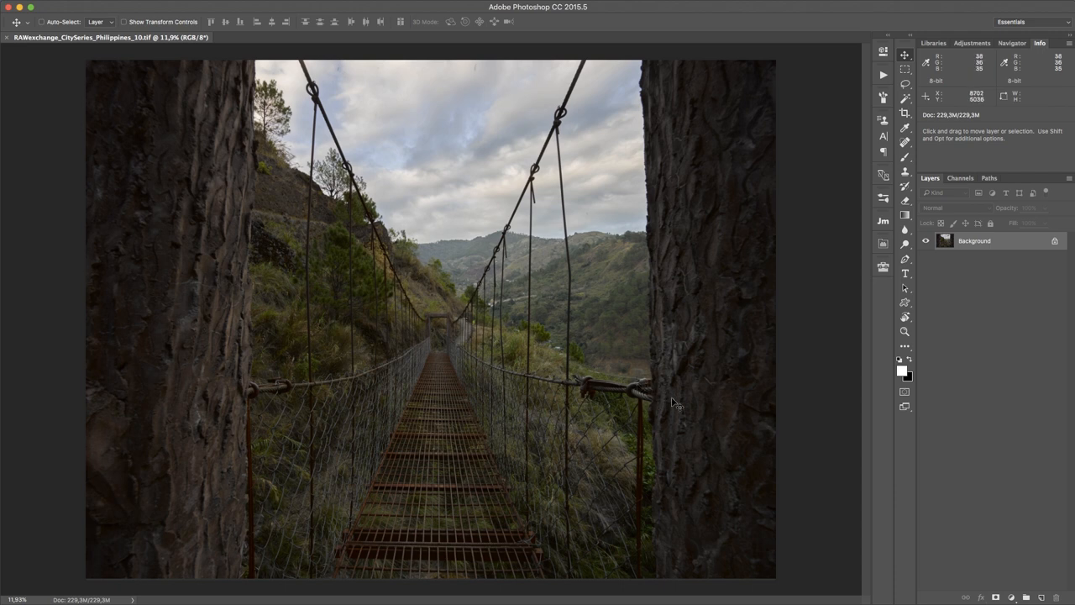
mouse_move(631, 395)
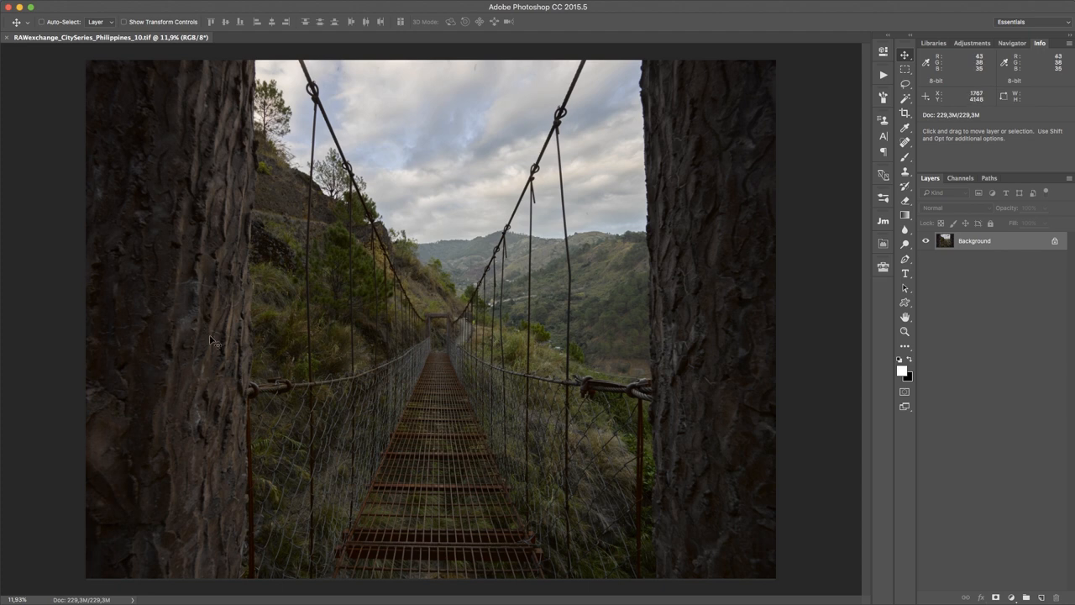
mouse_move(395, 426)
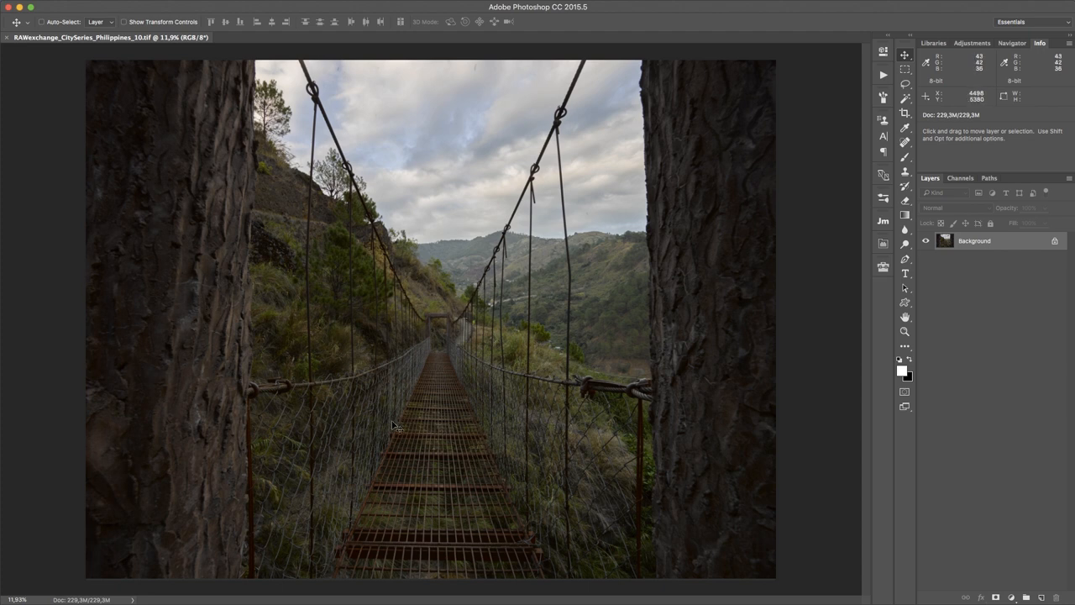
mouse_move(447, 418)
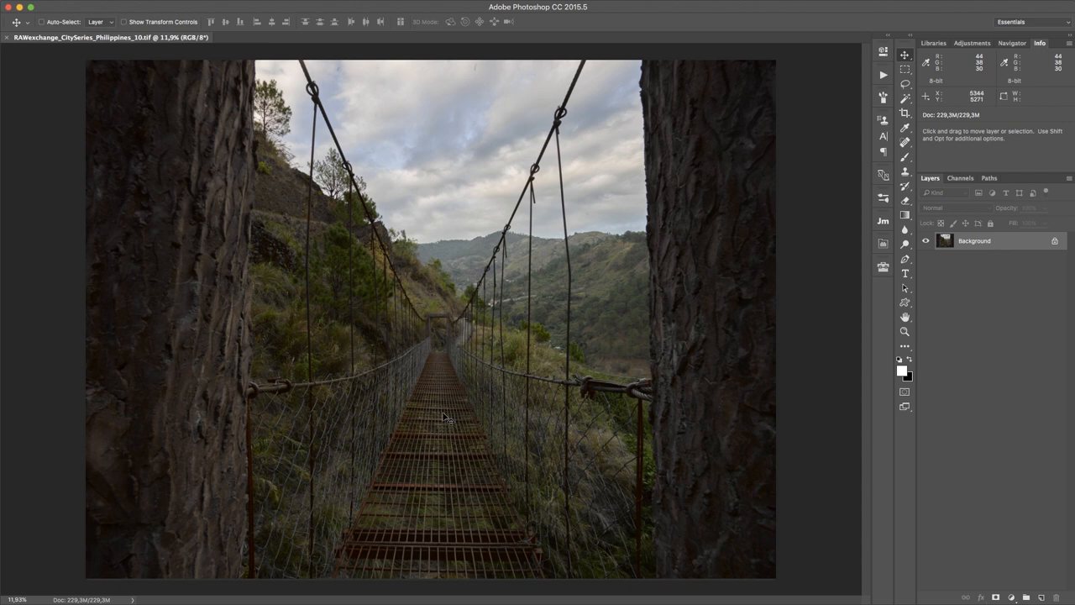
Resize the bridge photo to 960 px wide (about 960 by 721) via Image Size
key("cmd+a")
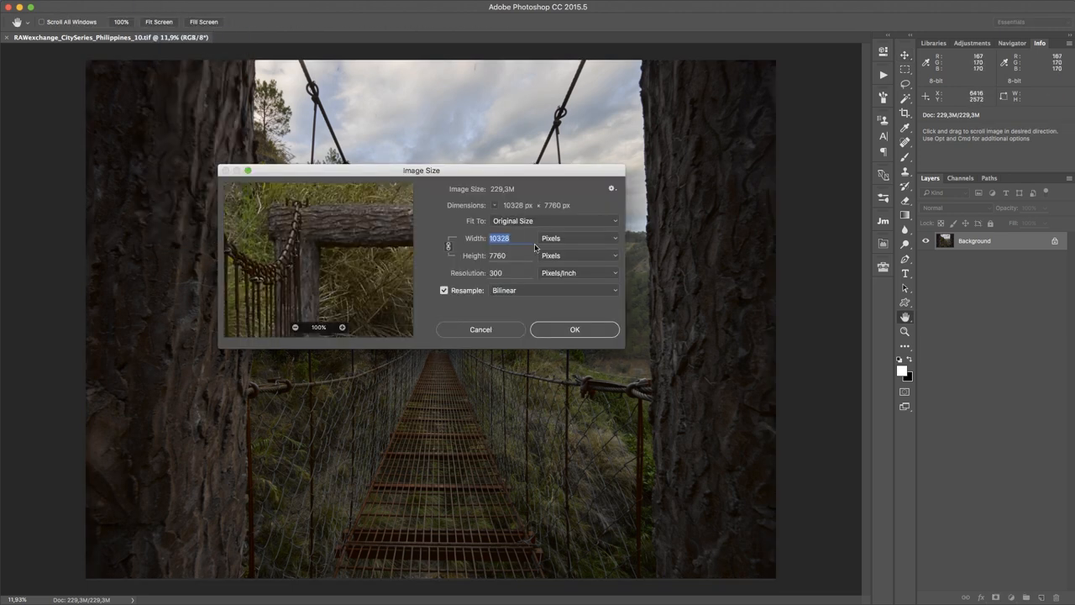
type("960")
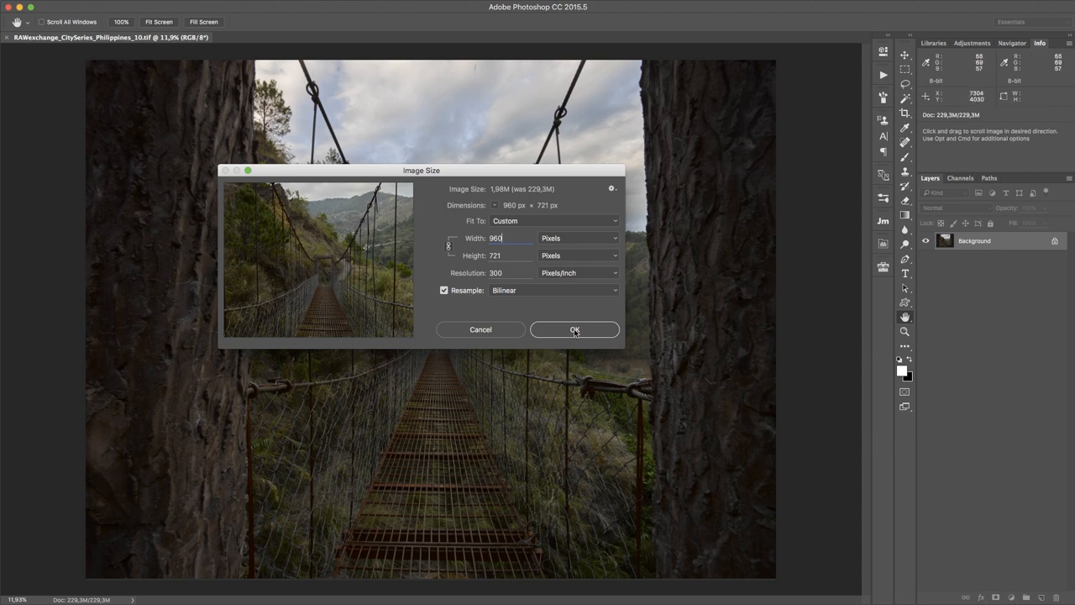
left_click(575, 329)
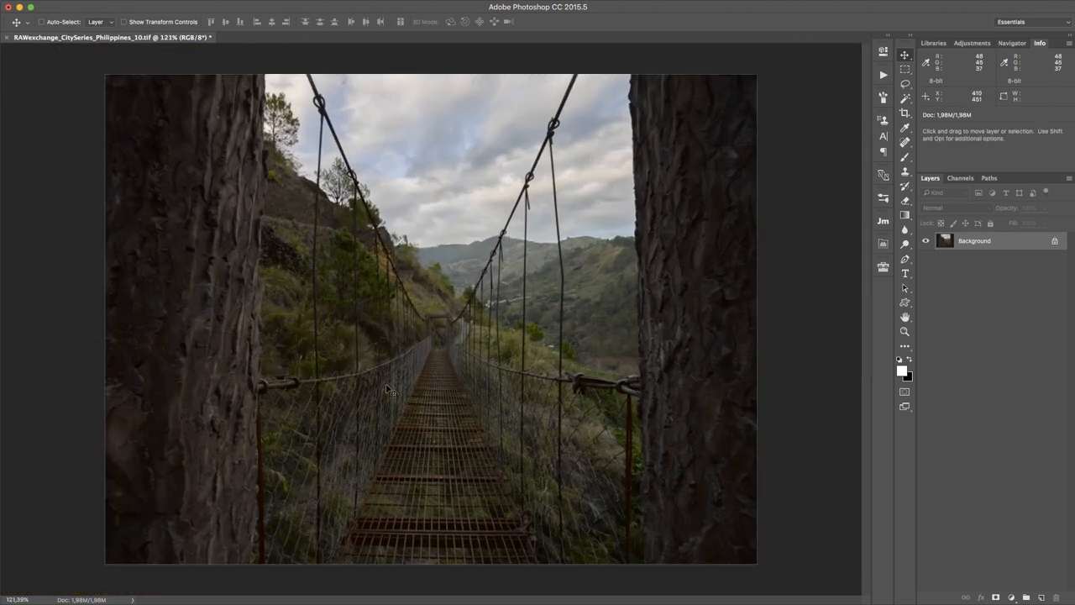
mouse_move(450, 343)
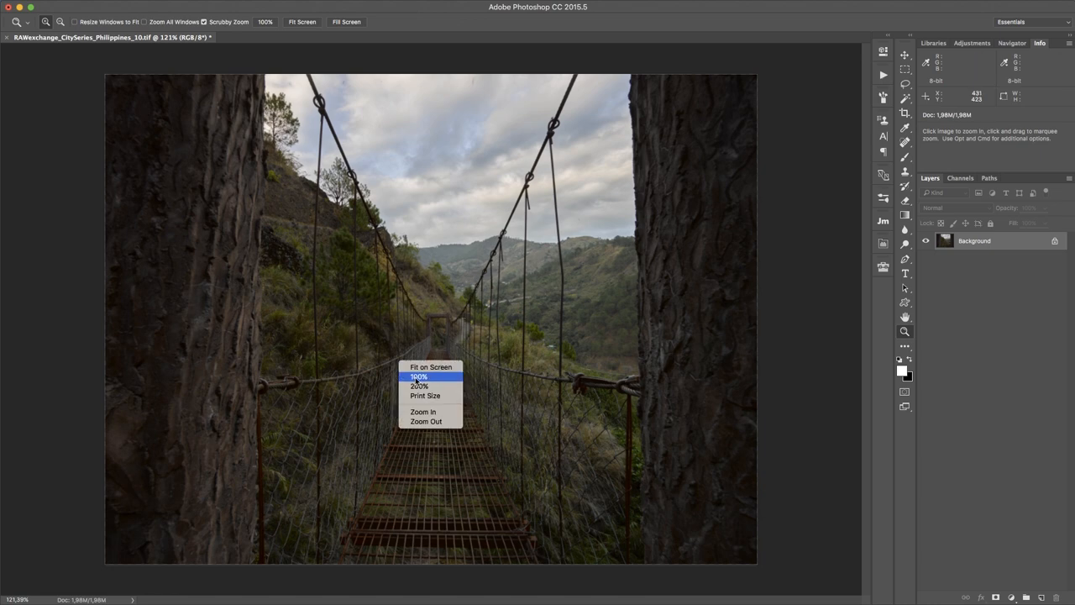
Choose a preset view magnification before stepping back to the original-size state
left_click(417, 376)
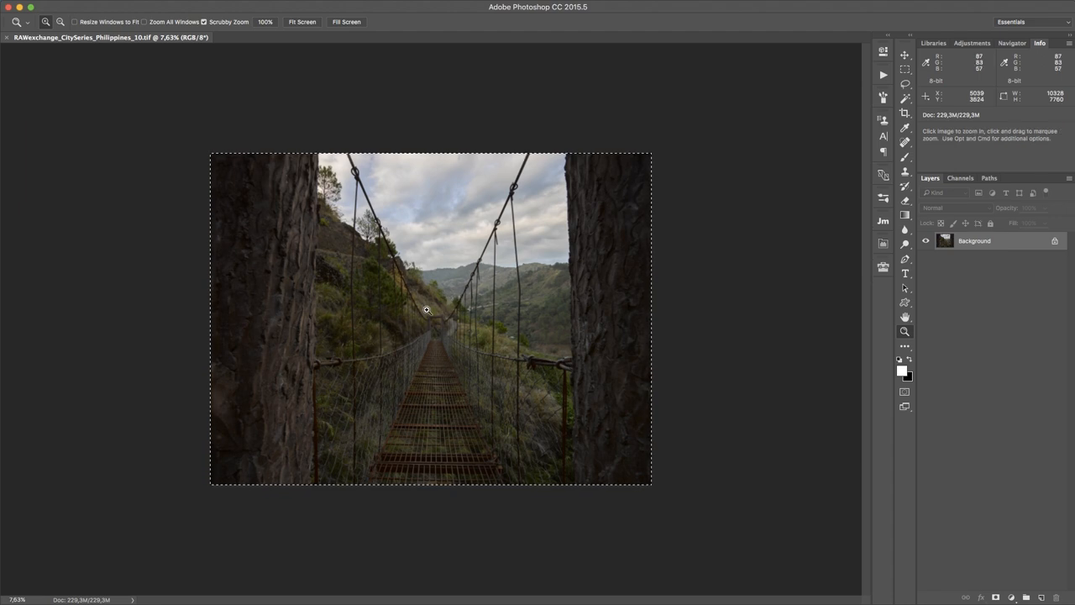
mouse_move(434, 347)
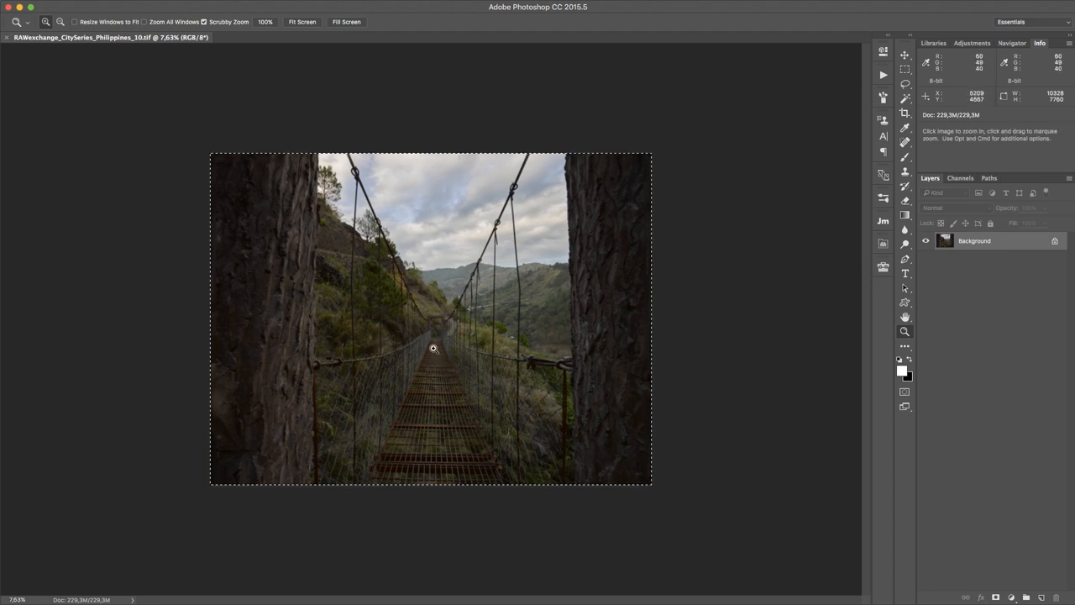
mouse_move(457, 341)
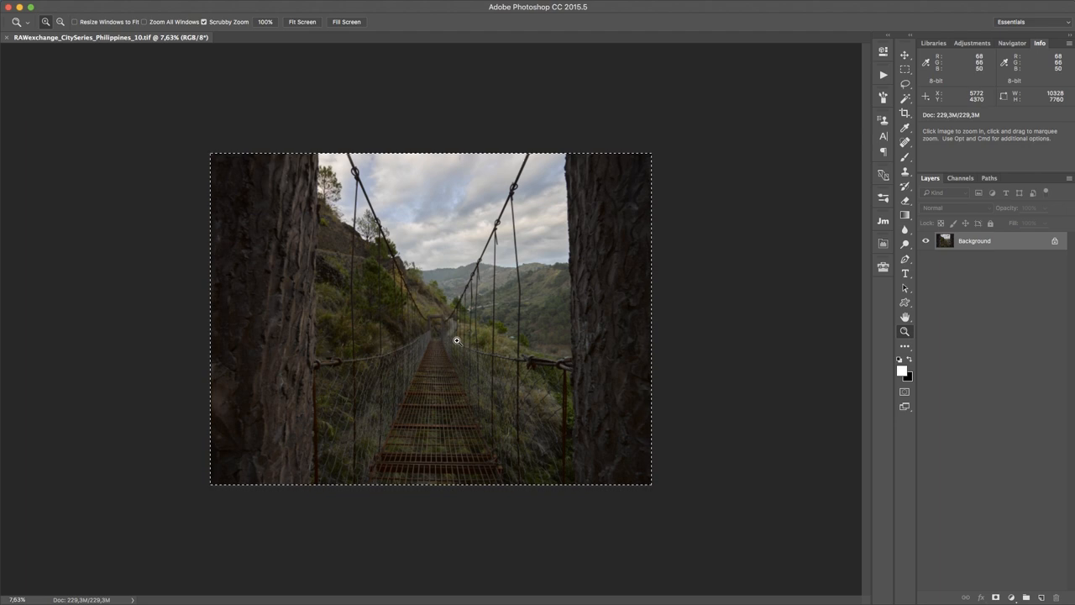
Check the photo's pixel dimensions in Image Size and dismiss the dialog unchanged
left_click(177, 7)
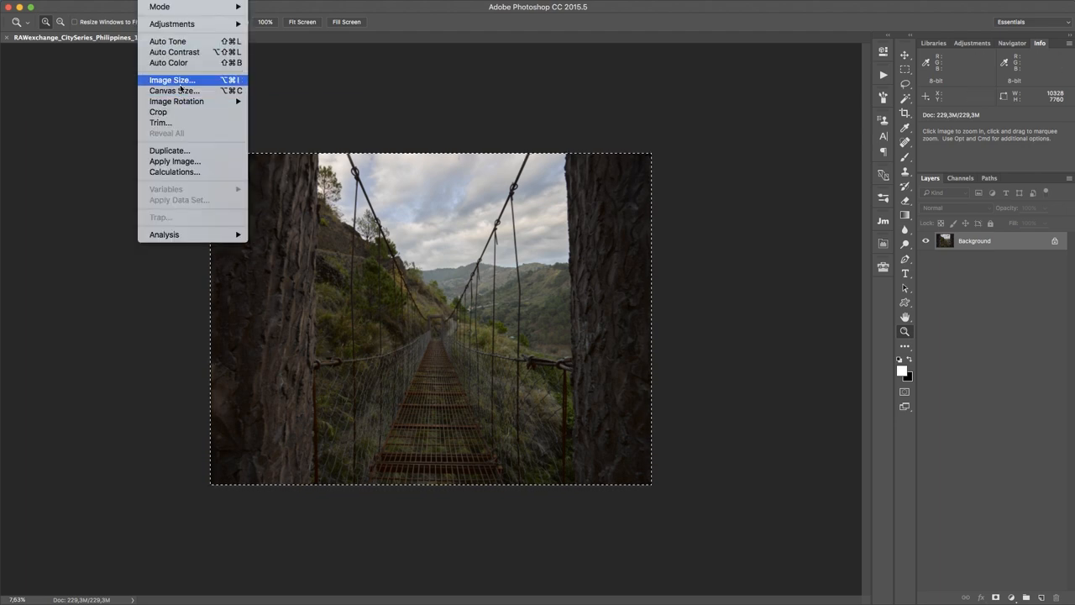
left_click(171, 81)
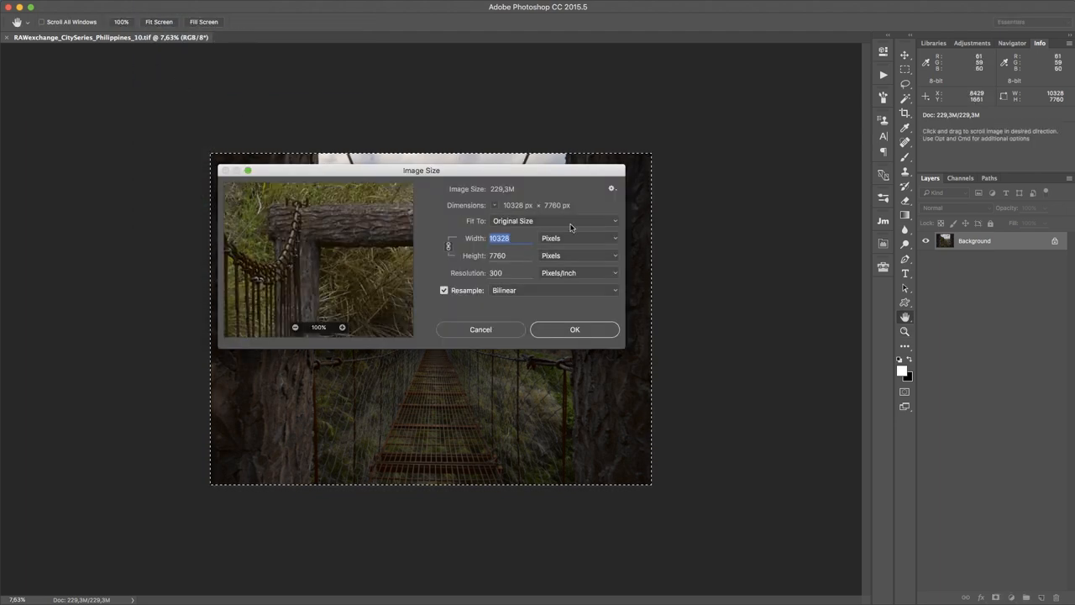
left_click(480, 329)
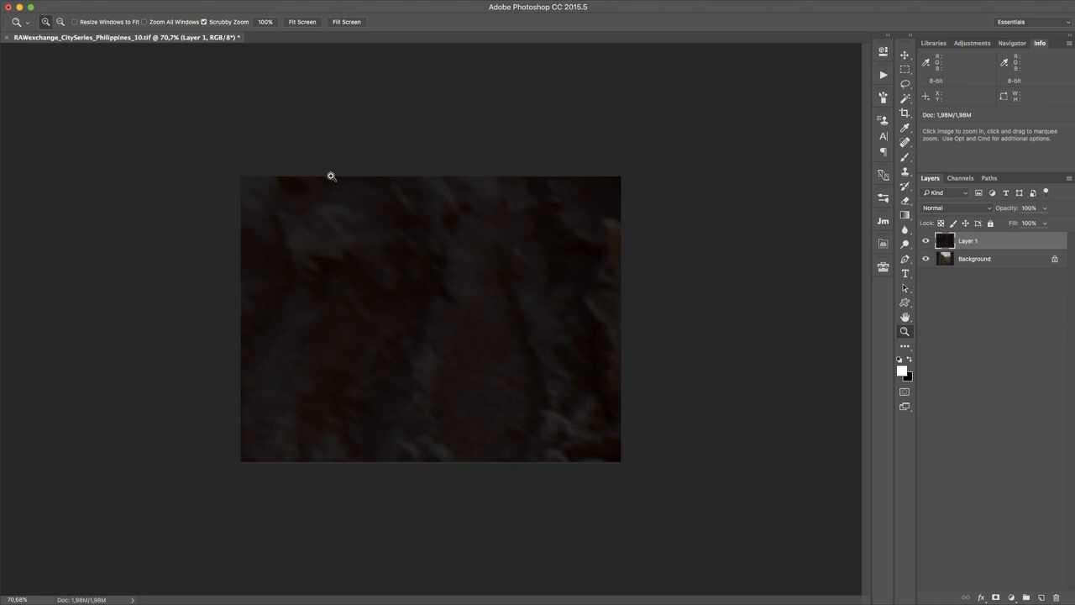
mouse_move(491, 322)
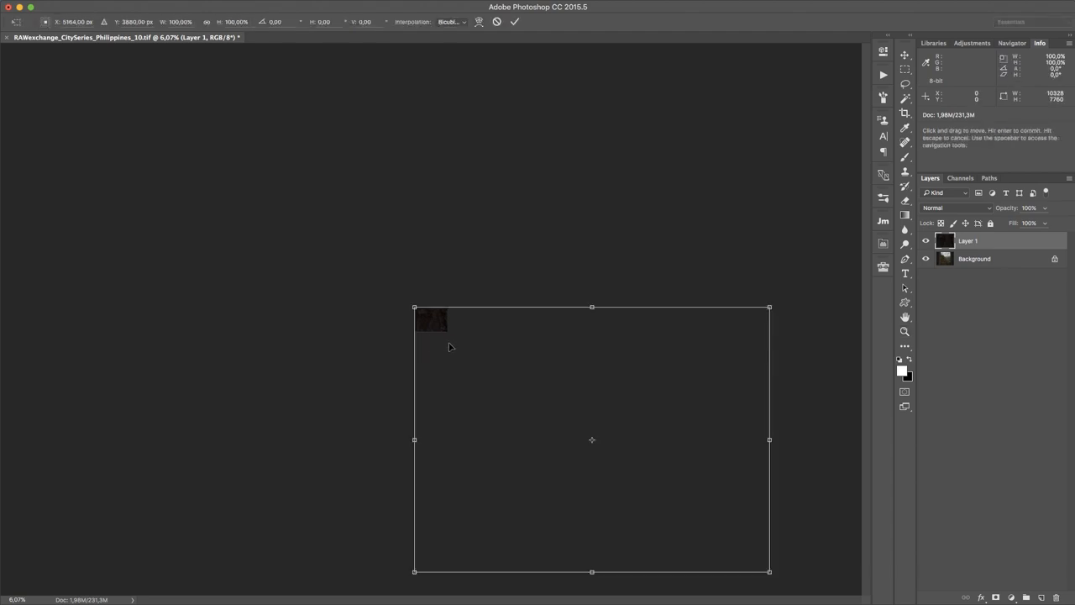
mouse_move(780, 581)
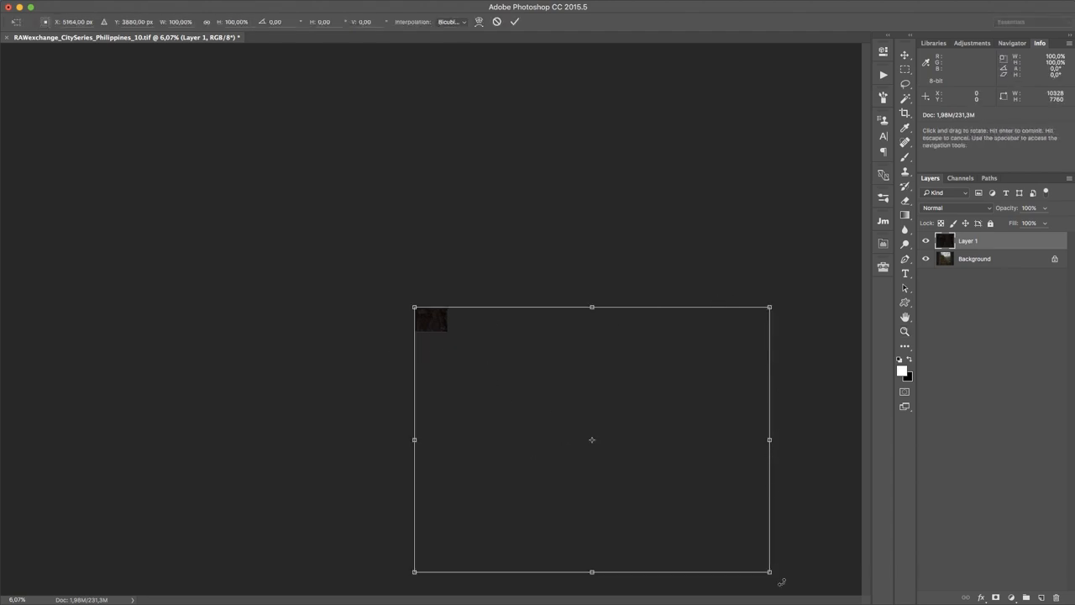
Drag Layer 1 under Free Transform so the bridge grating close-up fills the canvas
left_click_drag(591, 441, 500, 395)
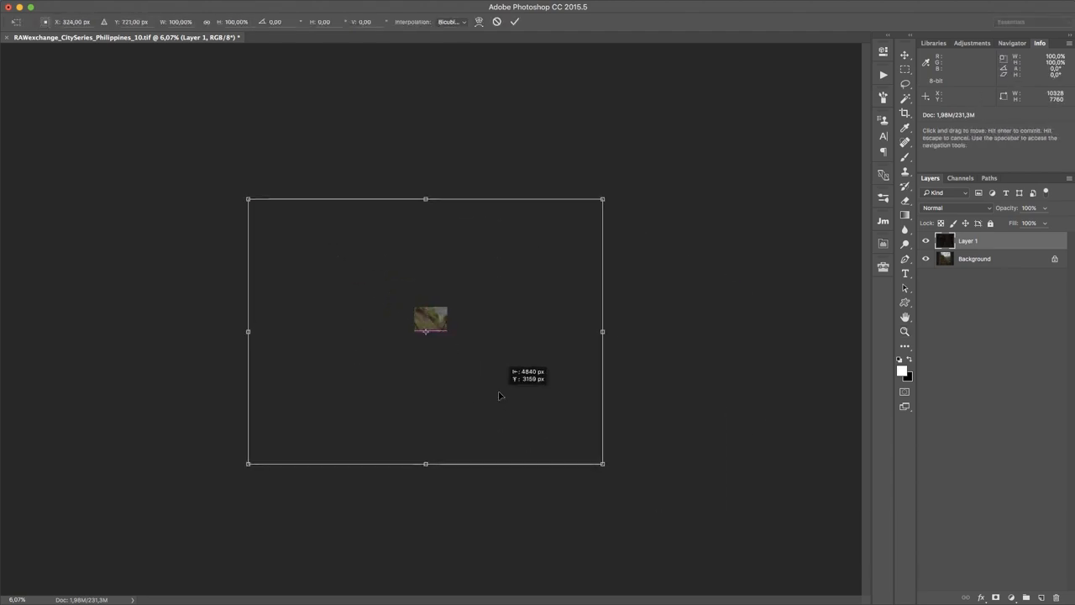
left_click_drag(497, 395, 516, 289)
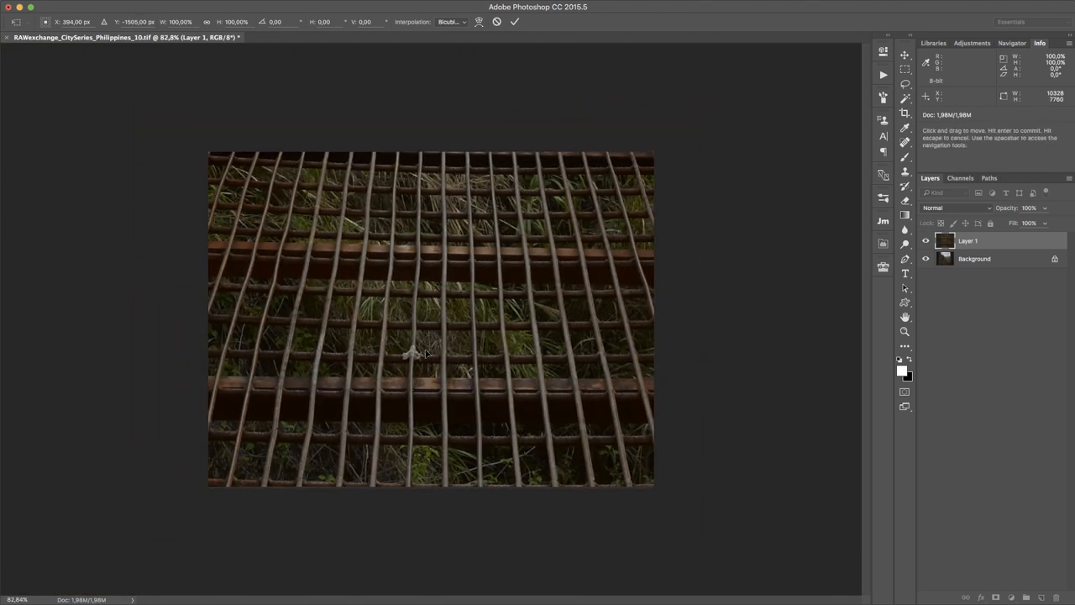
left_click_drag(426, 352, 511, 322)
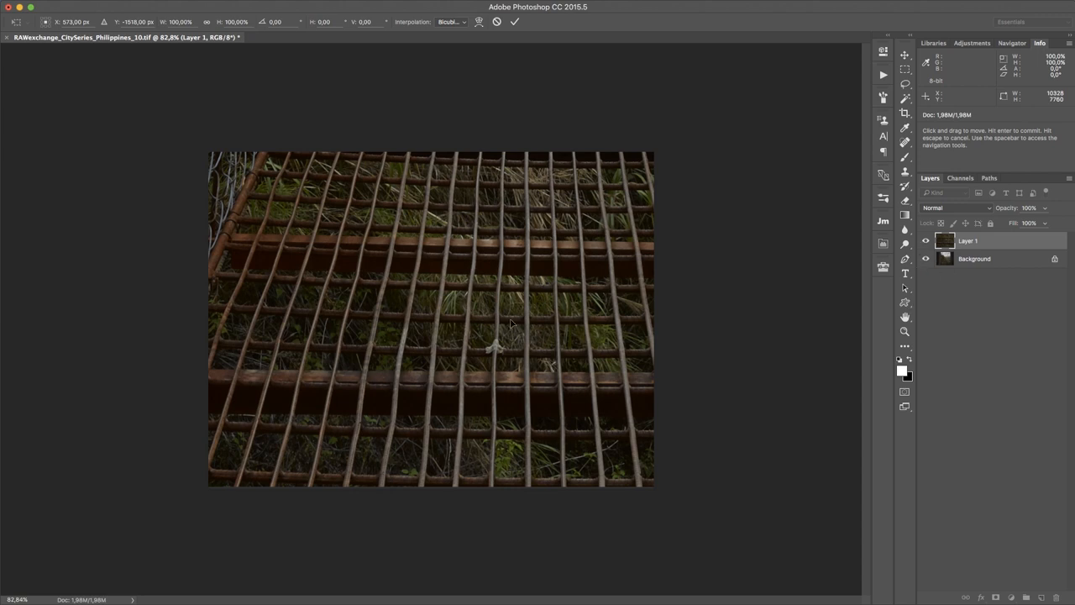
mouse_move(495, 351)
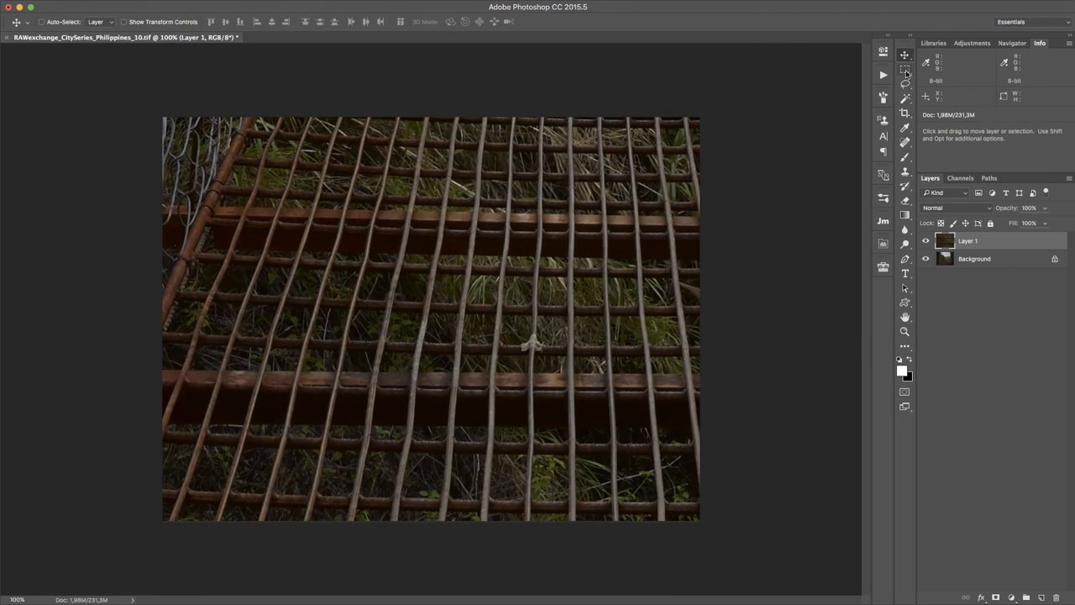
Draw a circular Elliptical Marquee selection over the grating spot for the layer mask
left_click(904, 69)
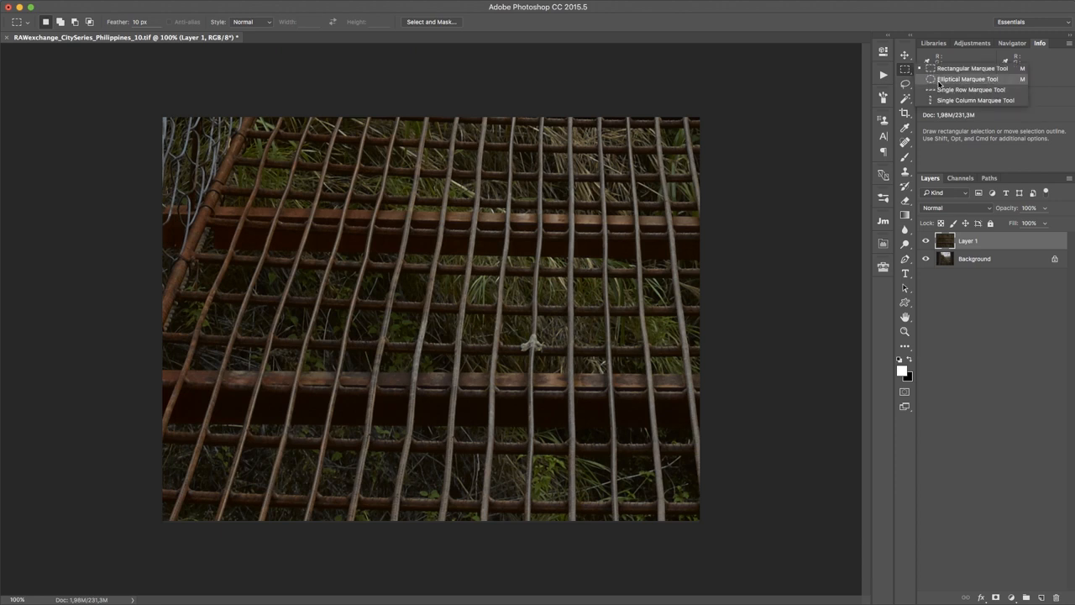
left_click(967, 79)
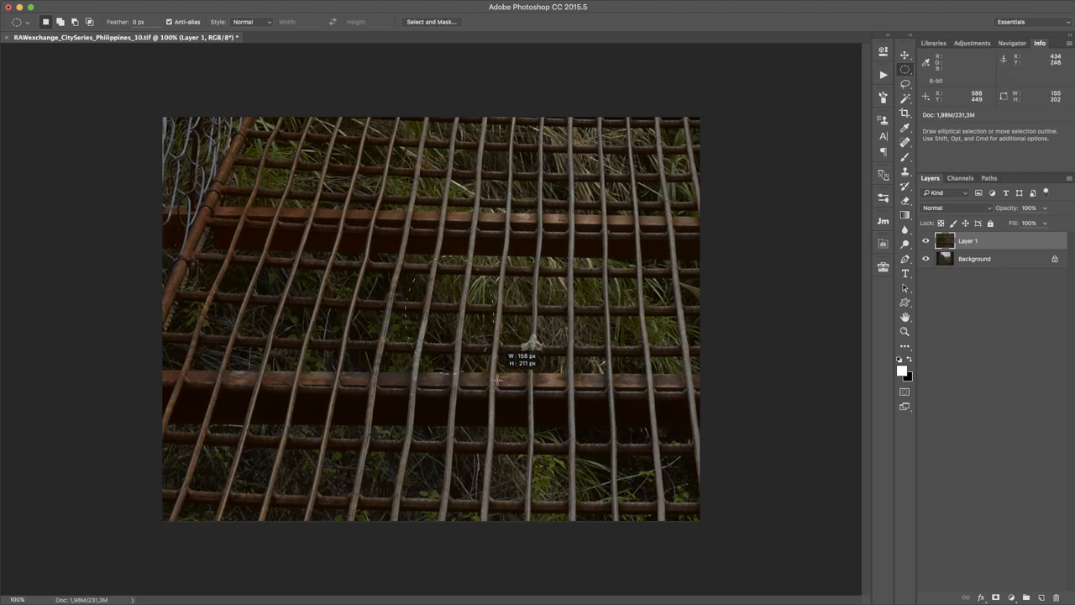
left_click_drag(497, 383, 591, 403)
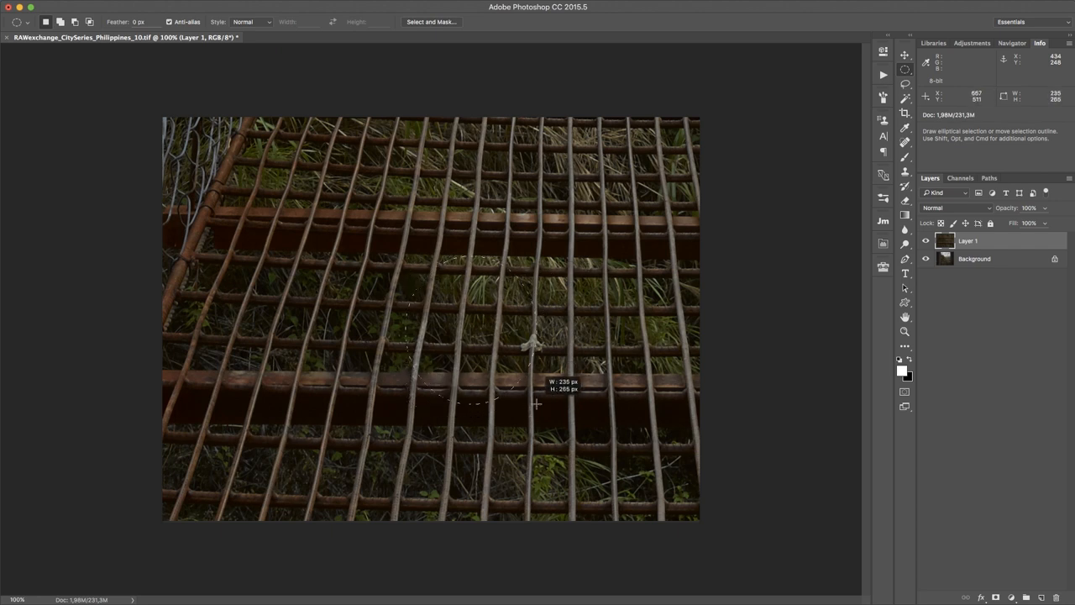
left_click_drag(537, 403, 487, 360)
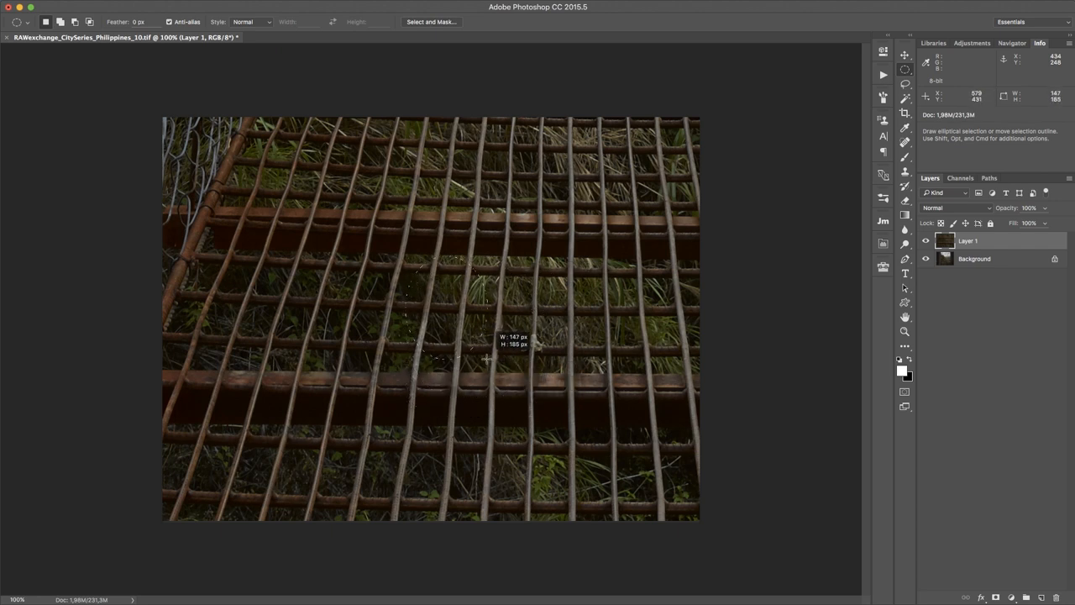
left_click_drag(485, 360, 640, 457)
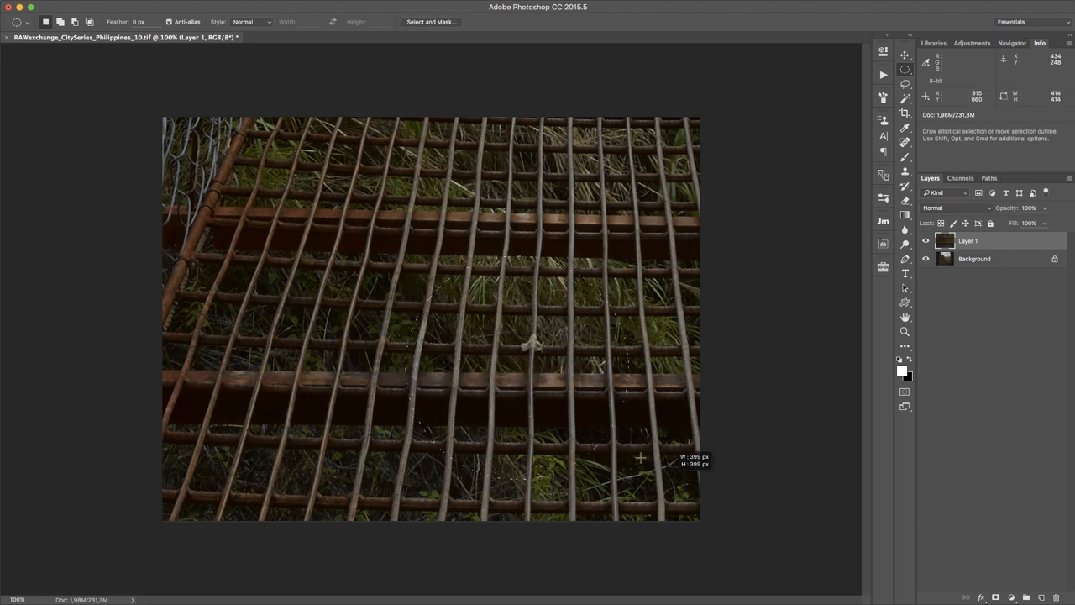
left_click_drag(640, 457, 635, 469)
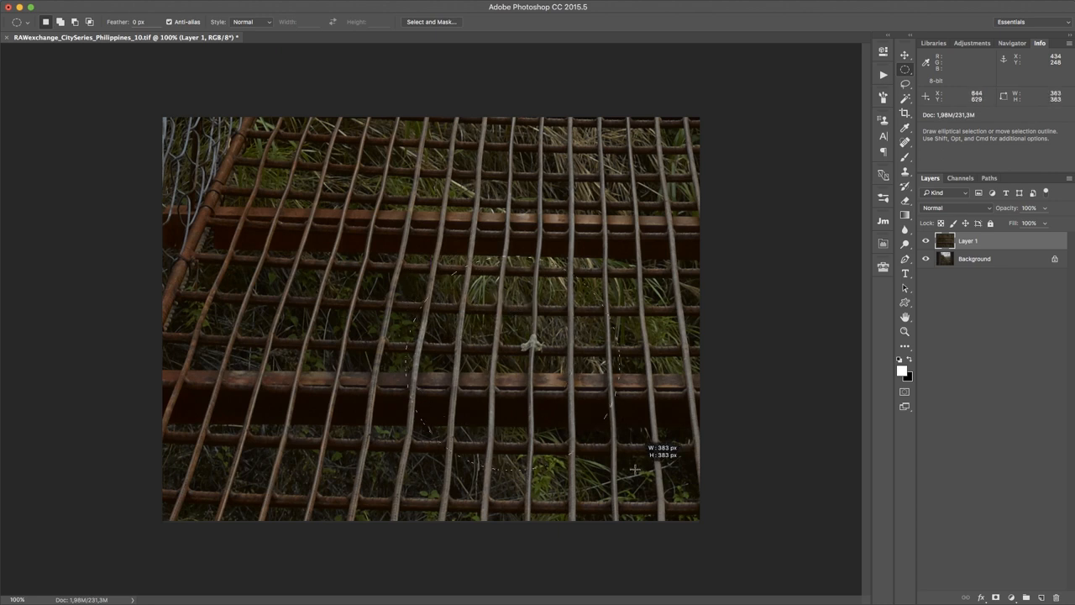
left_click_drag(635, 468, 514, 393)
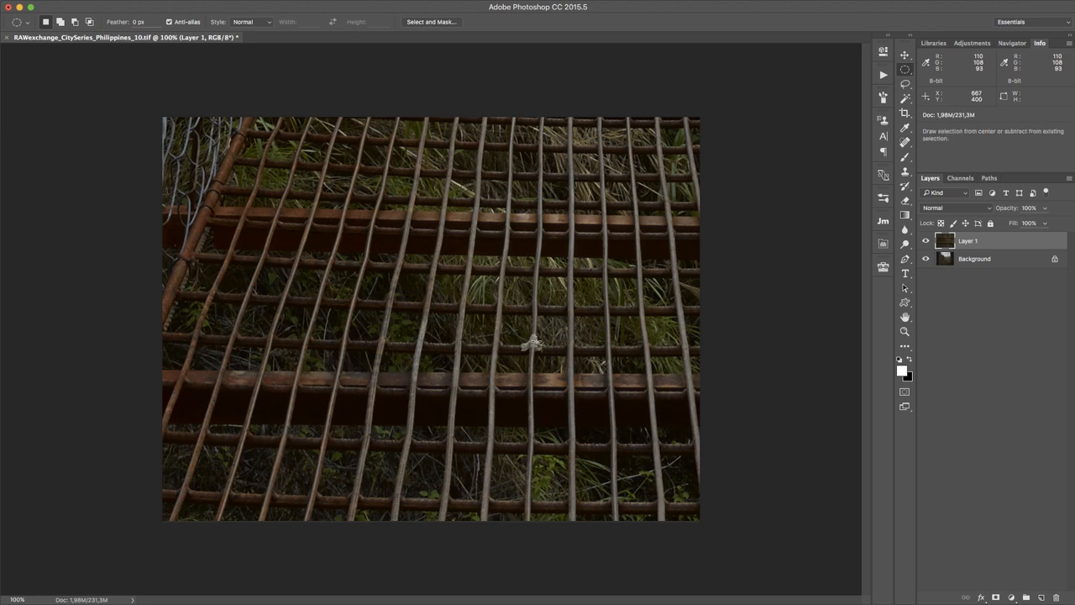
left_click_drag(531, 339, 598, 377)
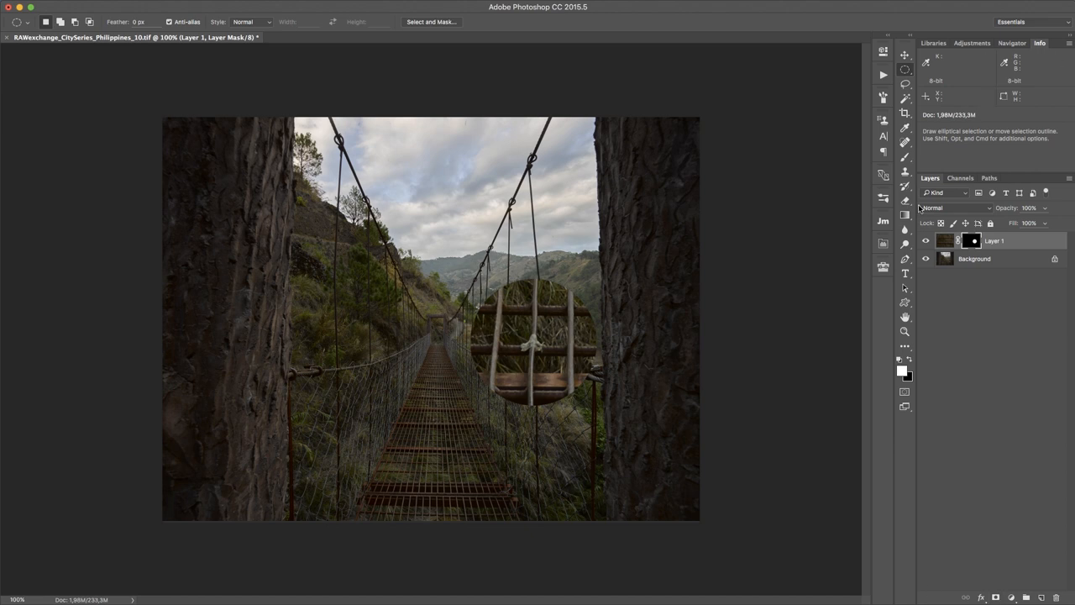
With the Move tool, drag the masked grating inset down and right over the bridge deck
left_click(905, 54)
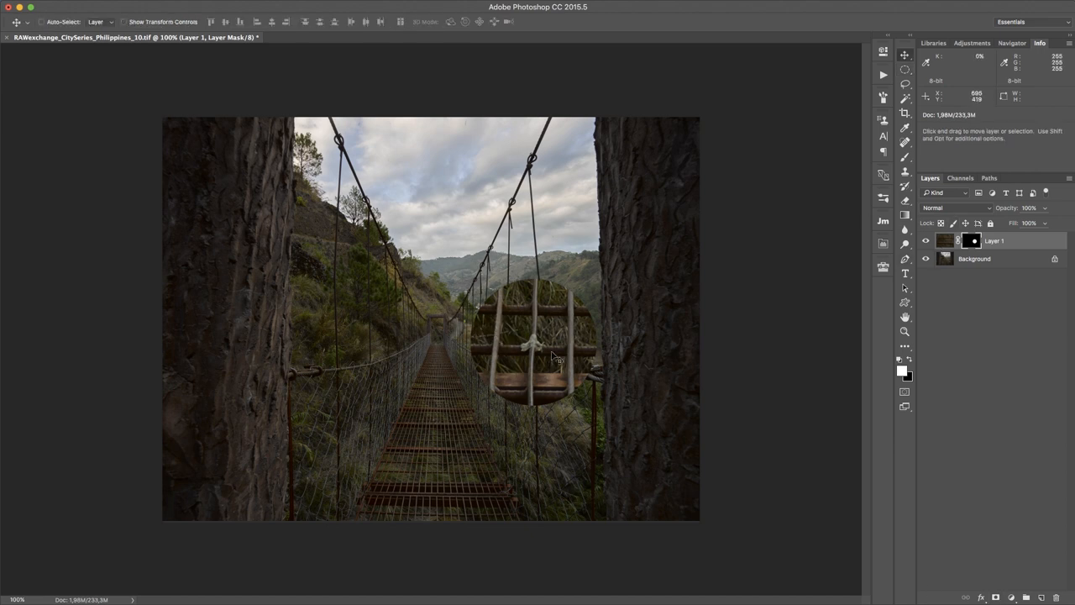
left_click_drag(551, 356, 517, 260)
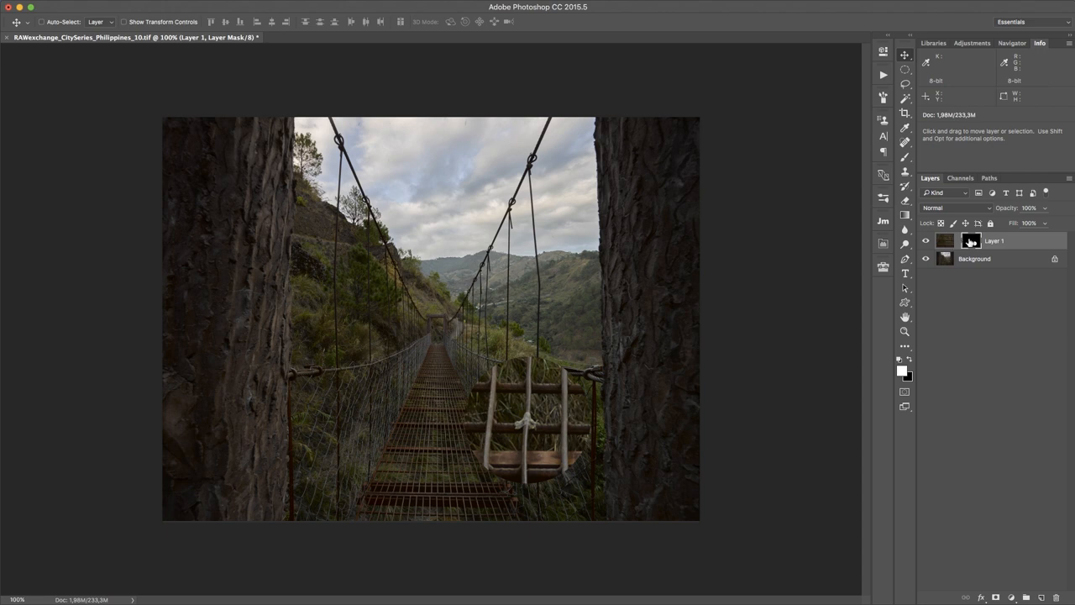
mouse_move(558, 413)
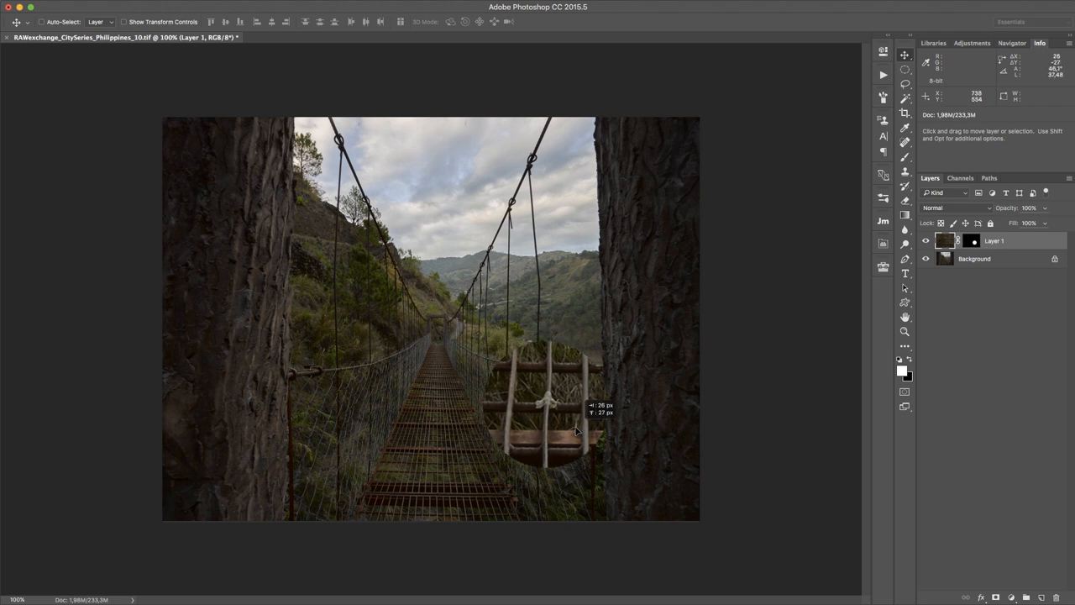
left_click_drag(574, 430, 551, 424)
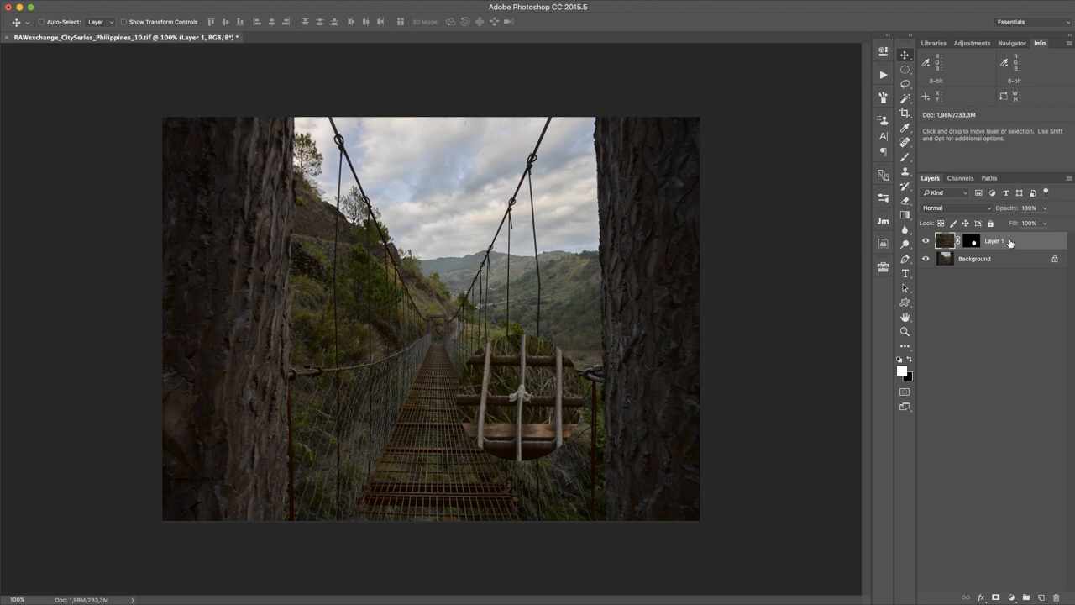
mouse_move(565, 371)
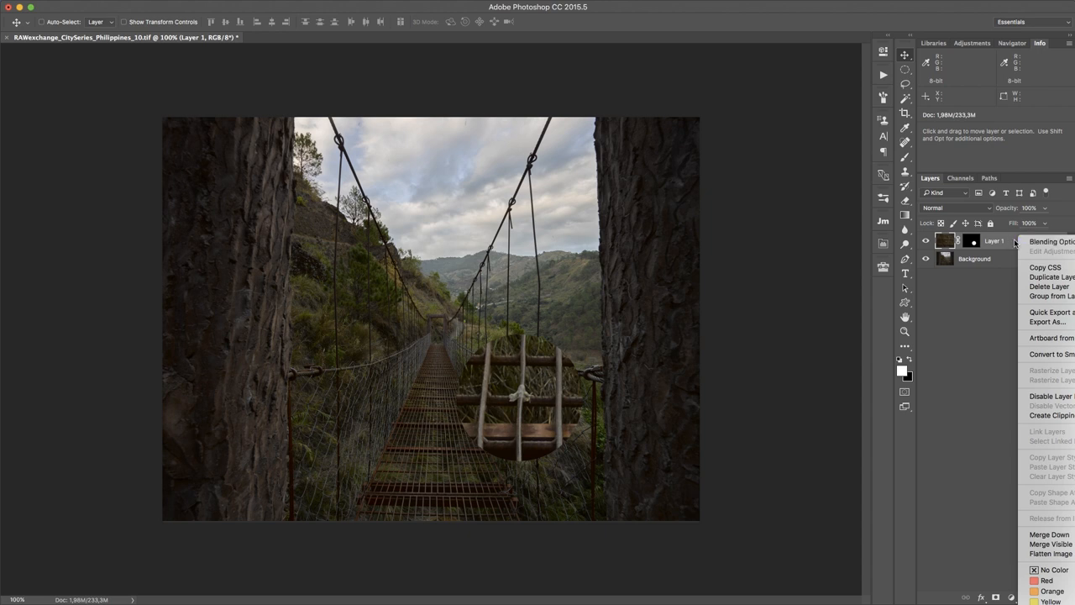
In Layer Style, enable a 1 px white Stroke on the inset and lower its opacity
left_click(1049, 242)
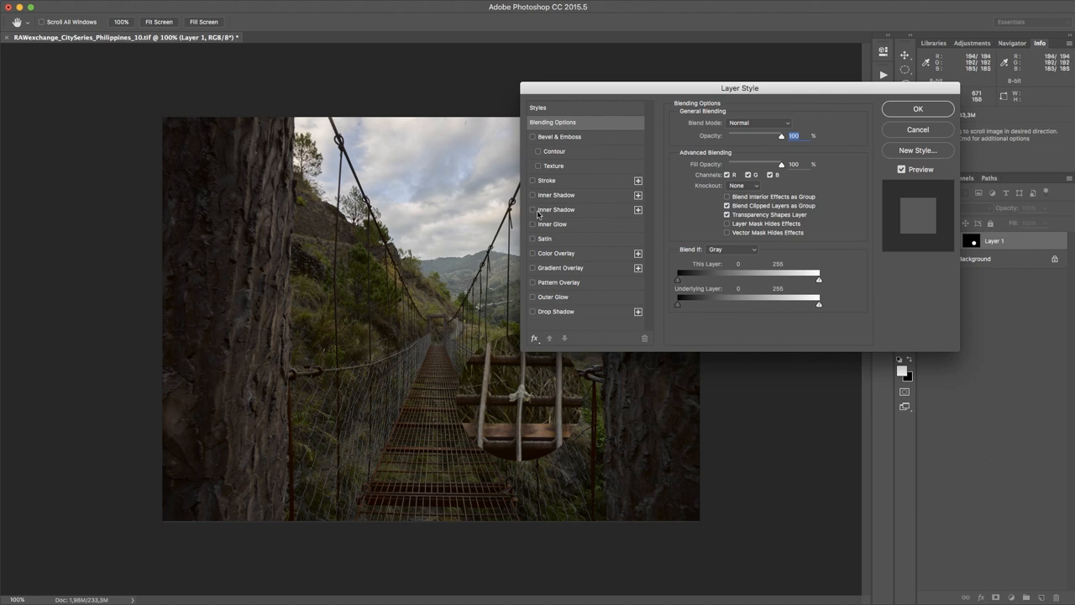
mouse_move(546, 255)
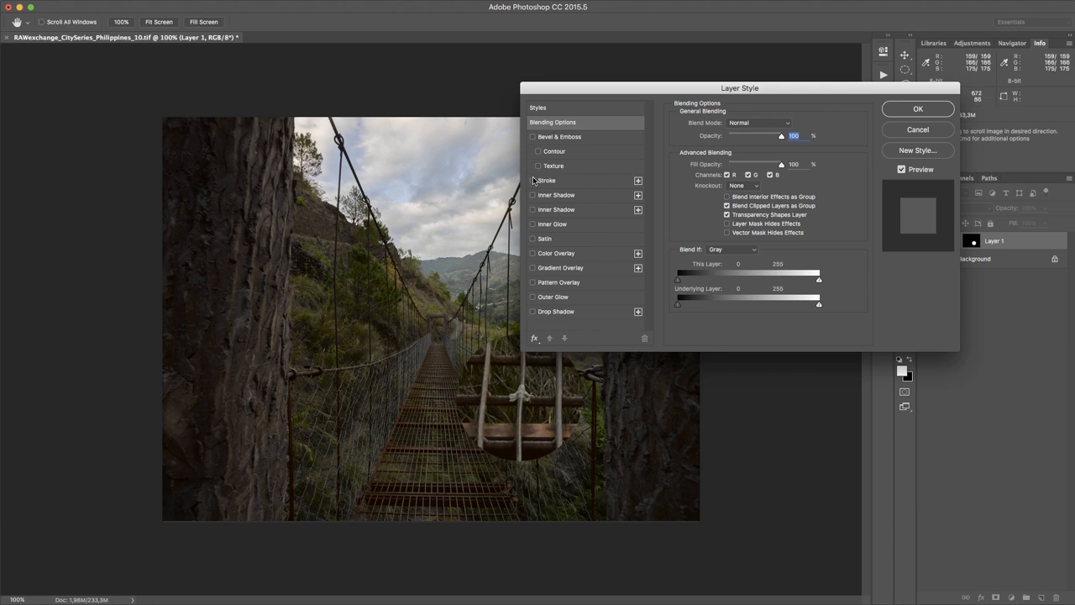
left_click(532, 180)
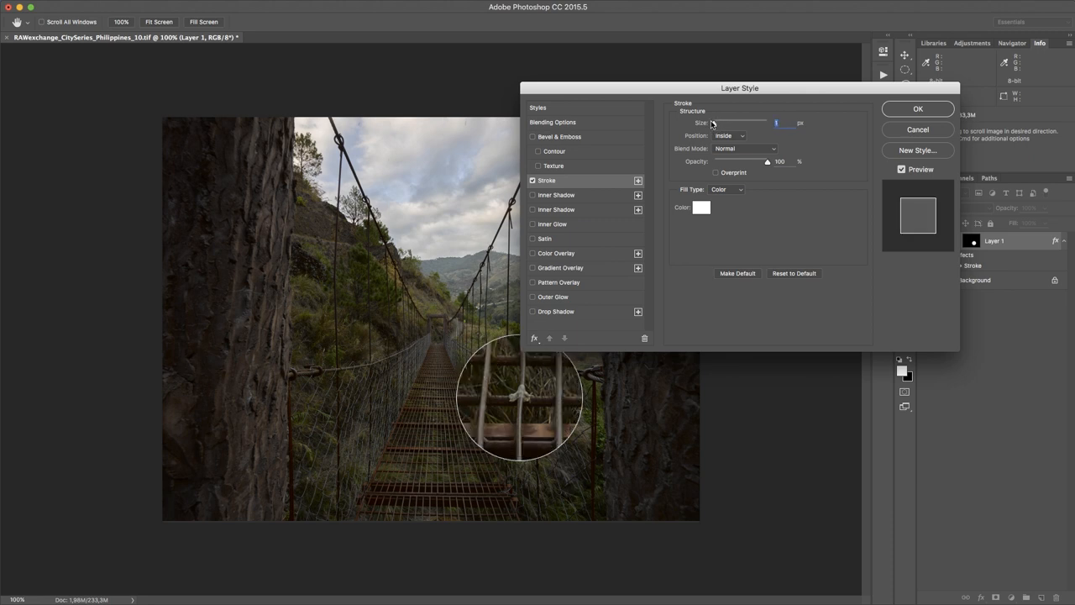
mouse_move(733, 141)
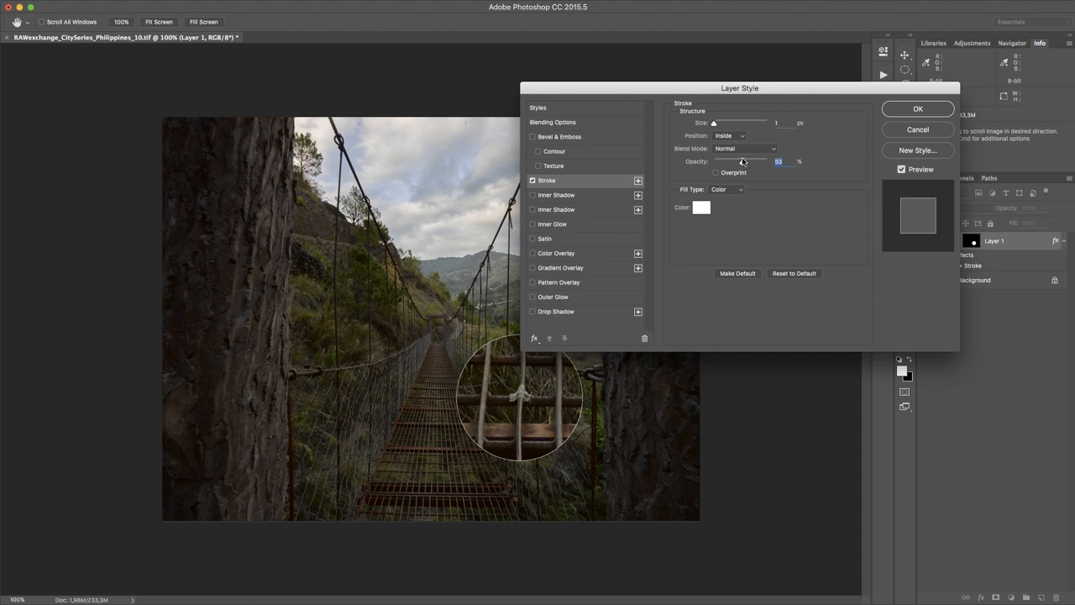
left_click_drag(743, 162, 738, 161)
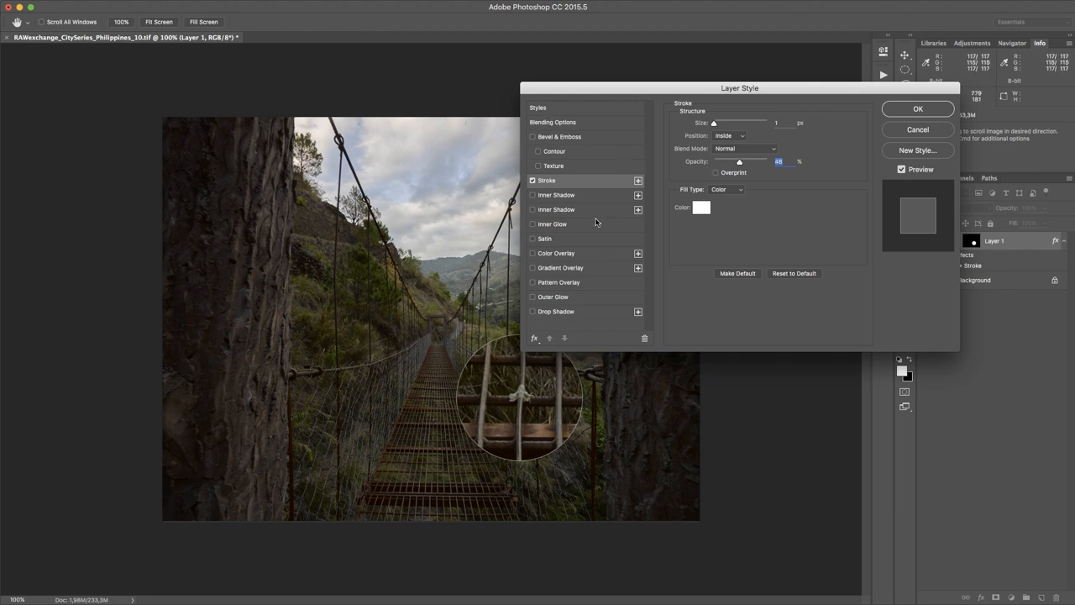
mouse_move(531, 315)
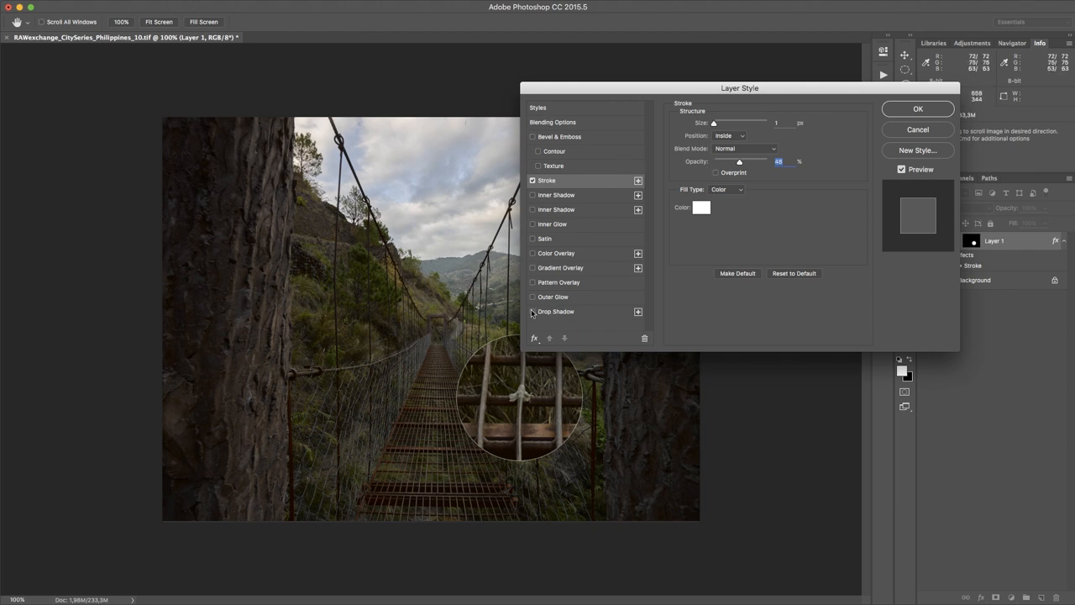
Add a Drop Shadow to the inset, adjust it, and apply the layer style
left_click(556, 311)
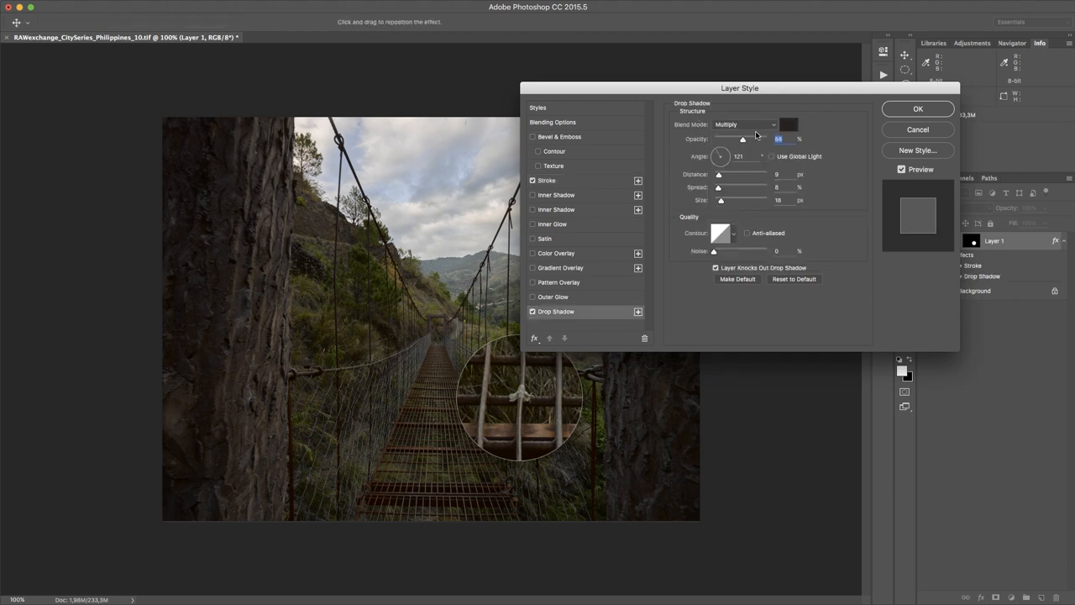
left_click_drag(743, 137, 752, 138)
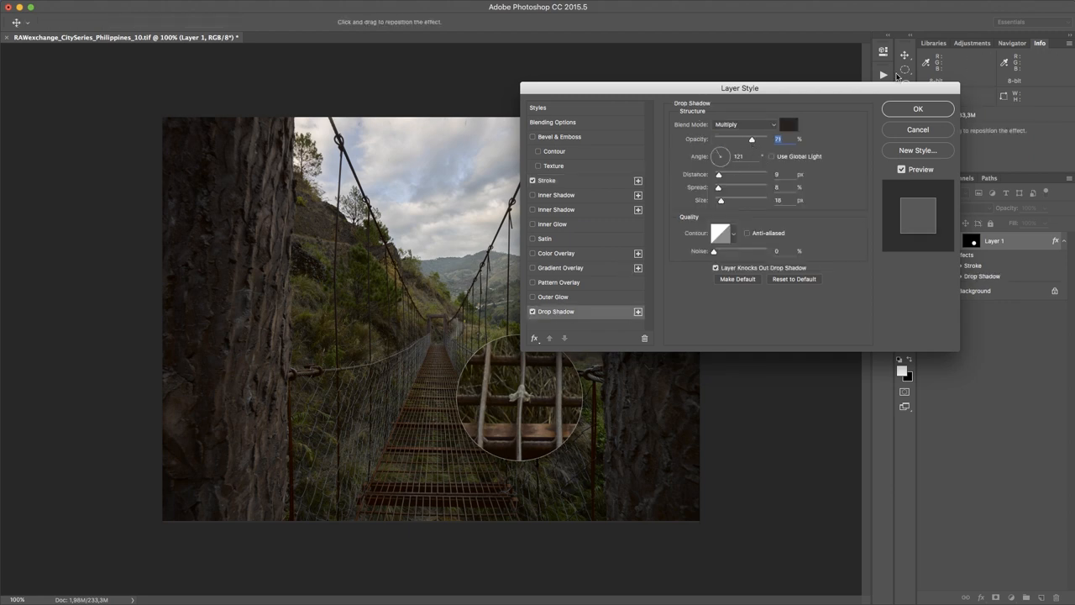
left_click(917, 108)
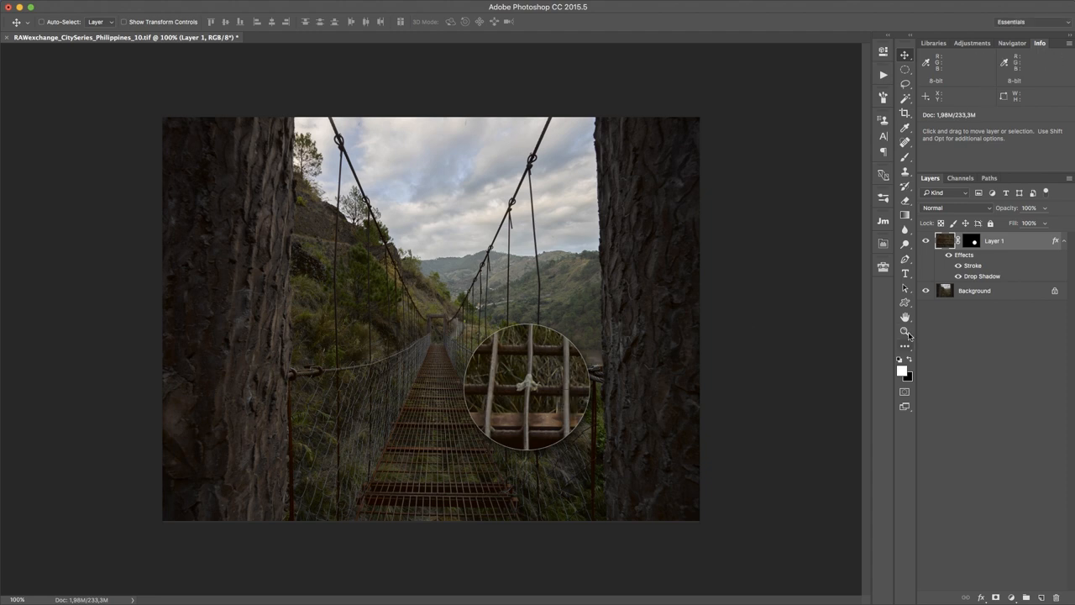
left_click(904, 303)
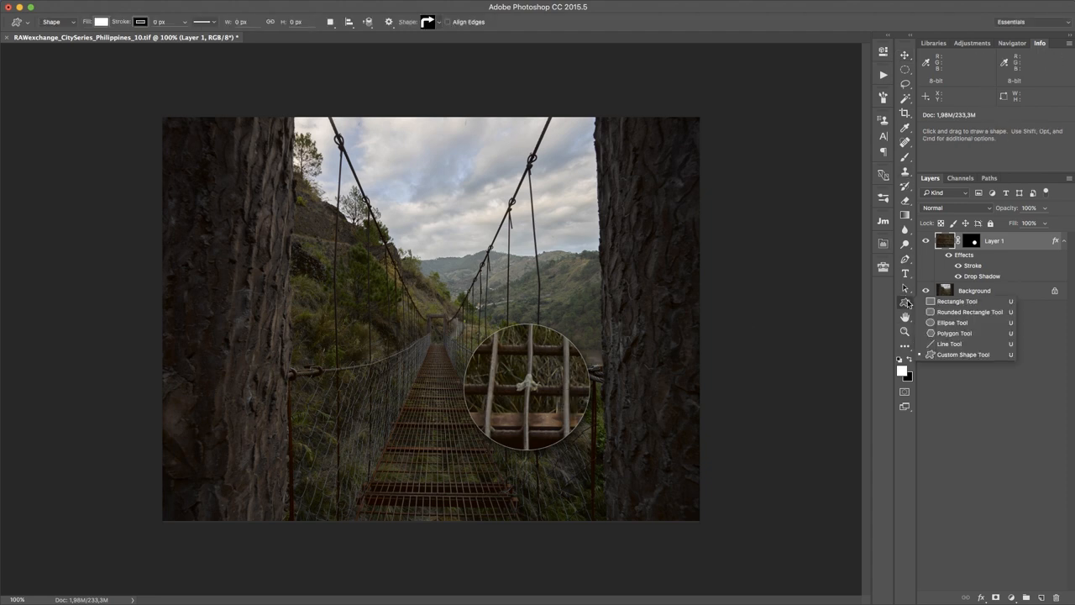
Select the Line Tool and enable an End arrowhead with length 300%
left_click(949, 343)
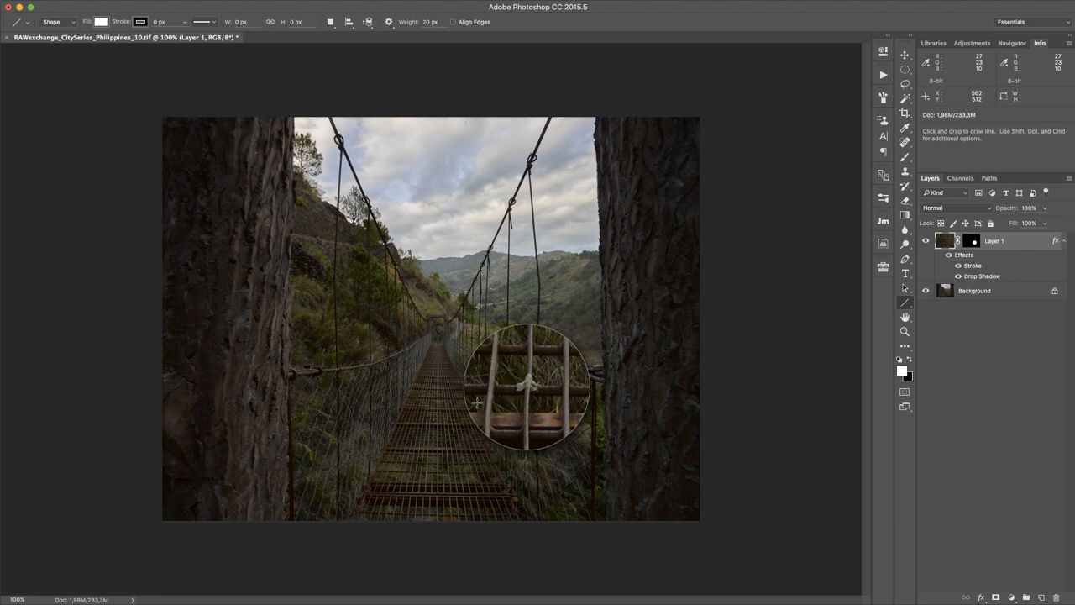
mouse_move(432, 415)
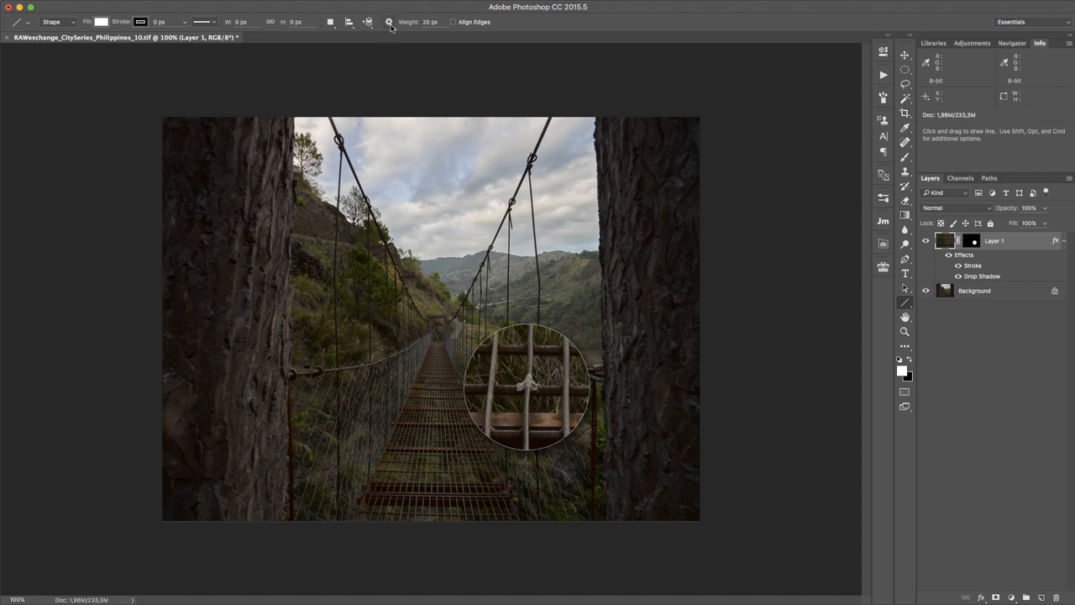
left_click(390, 22)
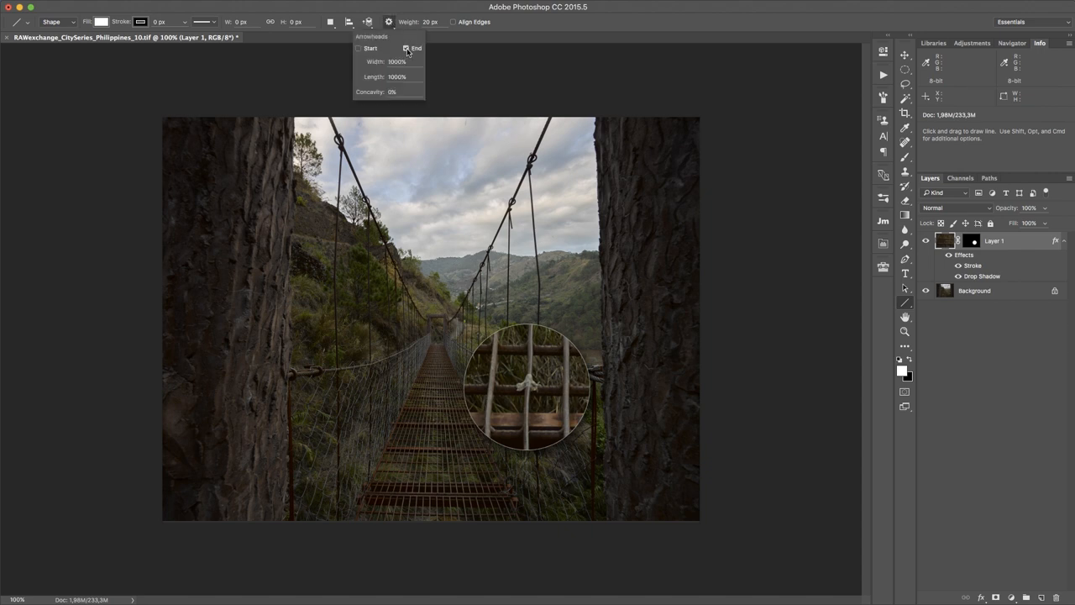
left_click(407, 47)
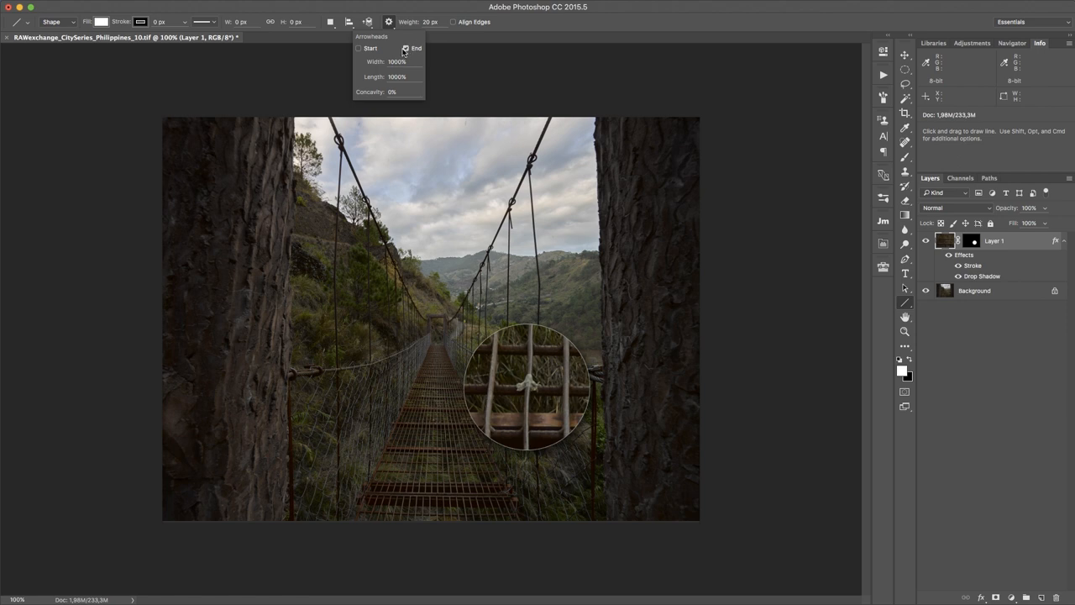
left_click(407, 47)
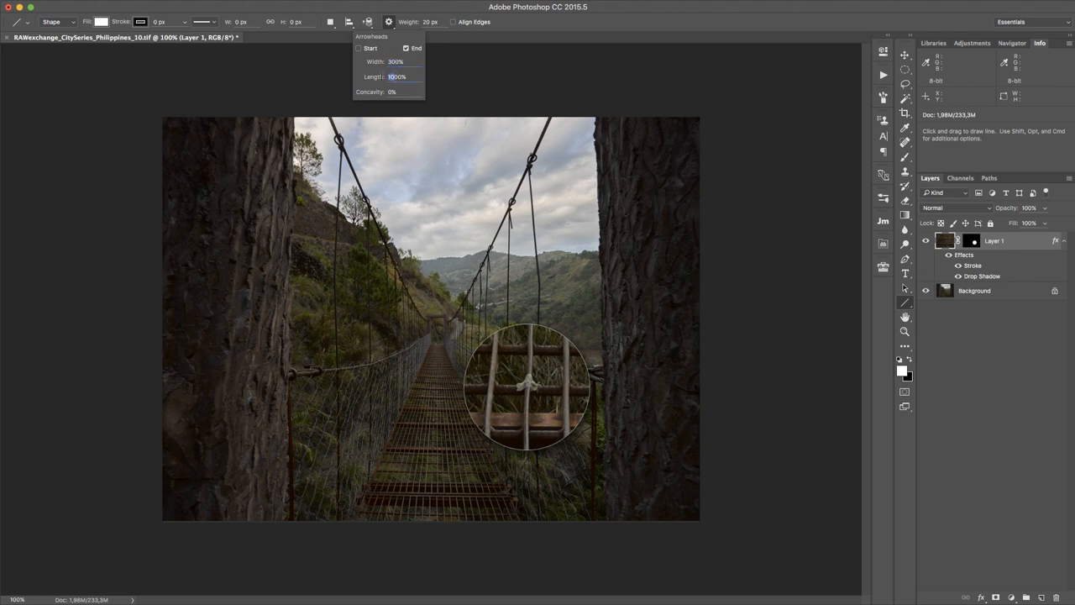
type("300%")
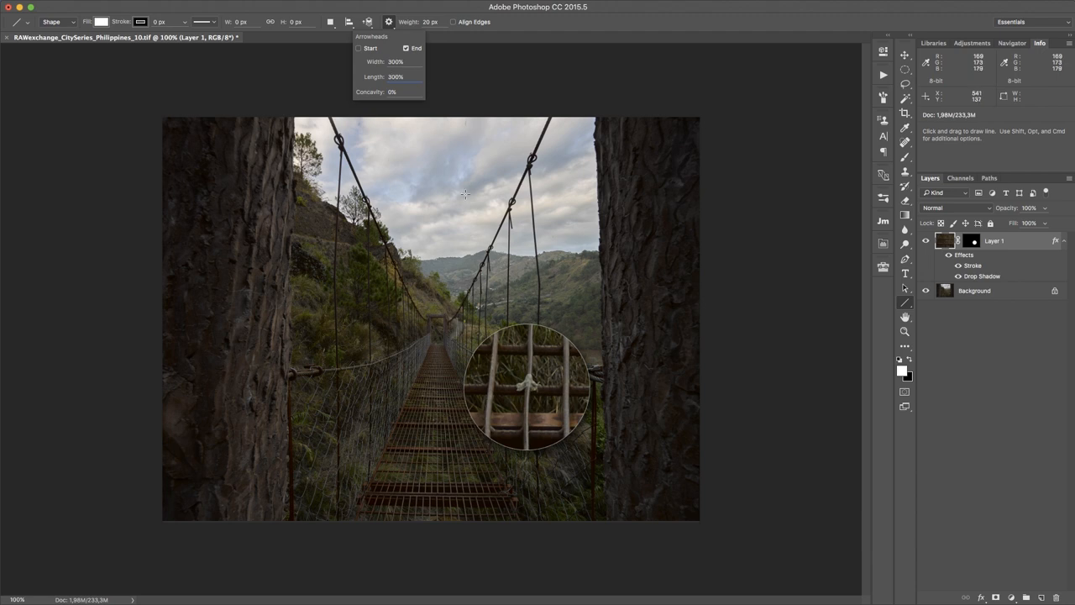
Draw test arrows, drop the extras, and keep one small white arrow pointing at the inset
left_click_drag(299, 246, 601, 246)
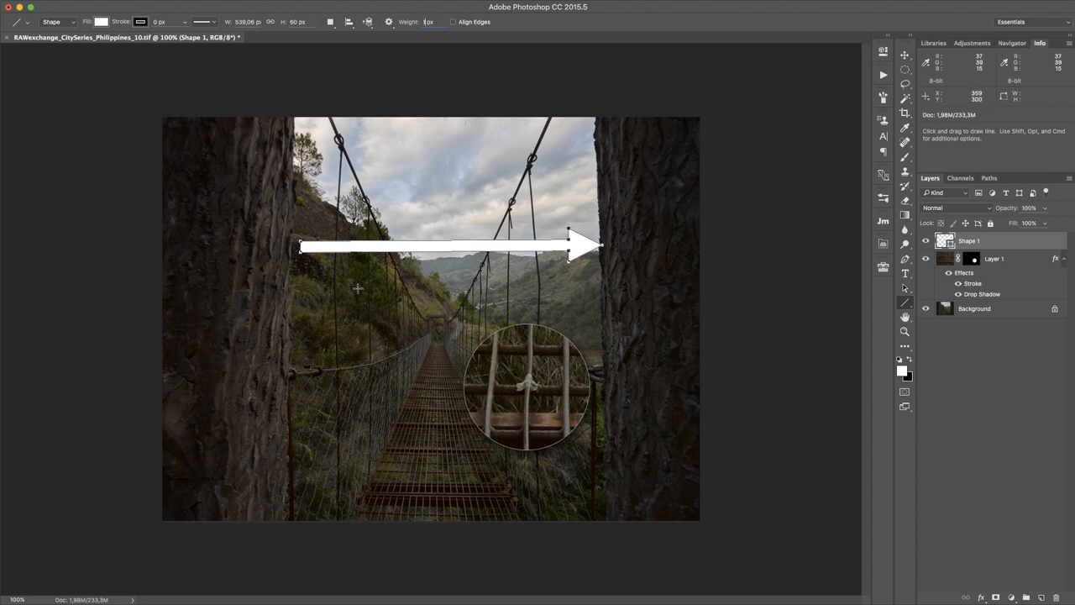
left_click_drag(323, 316, 512, 299)
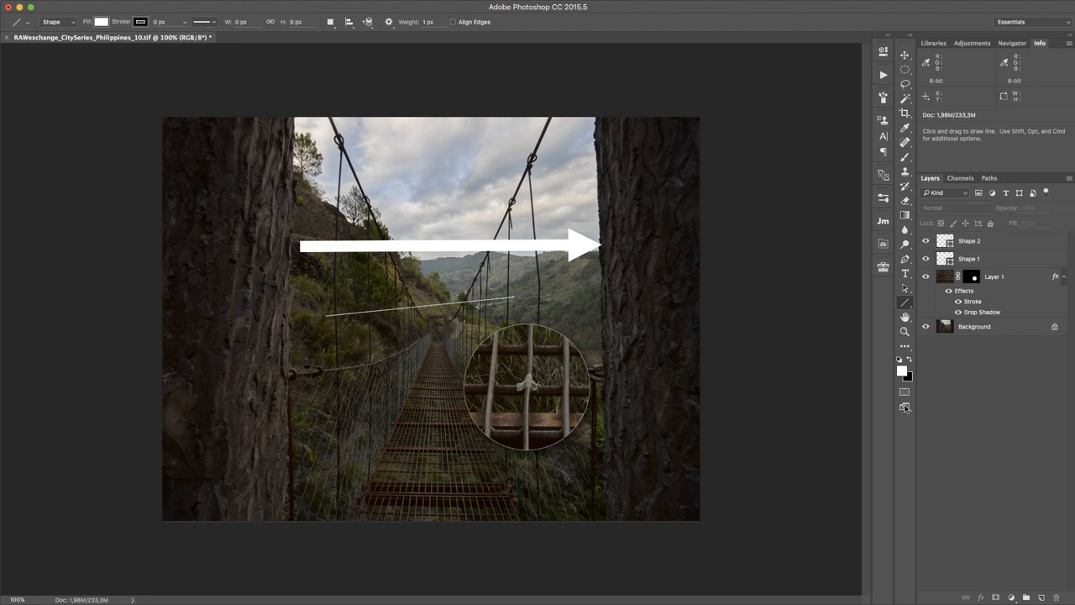
left_click(366, 21)
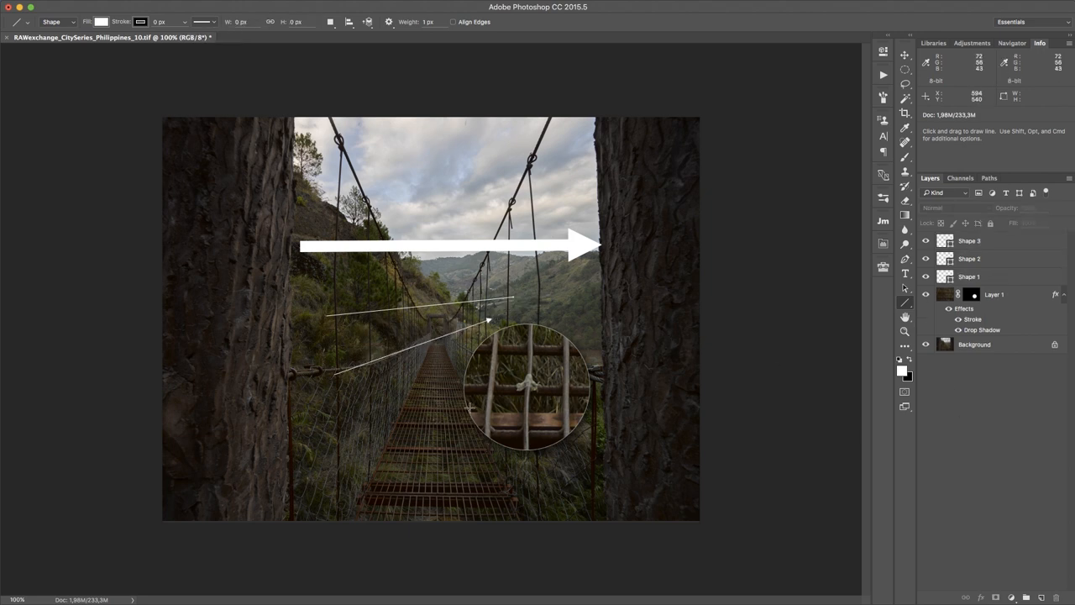
left_click(968, 276)
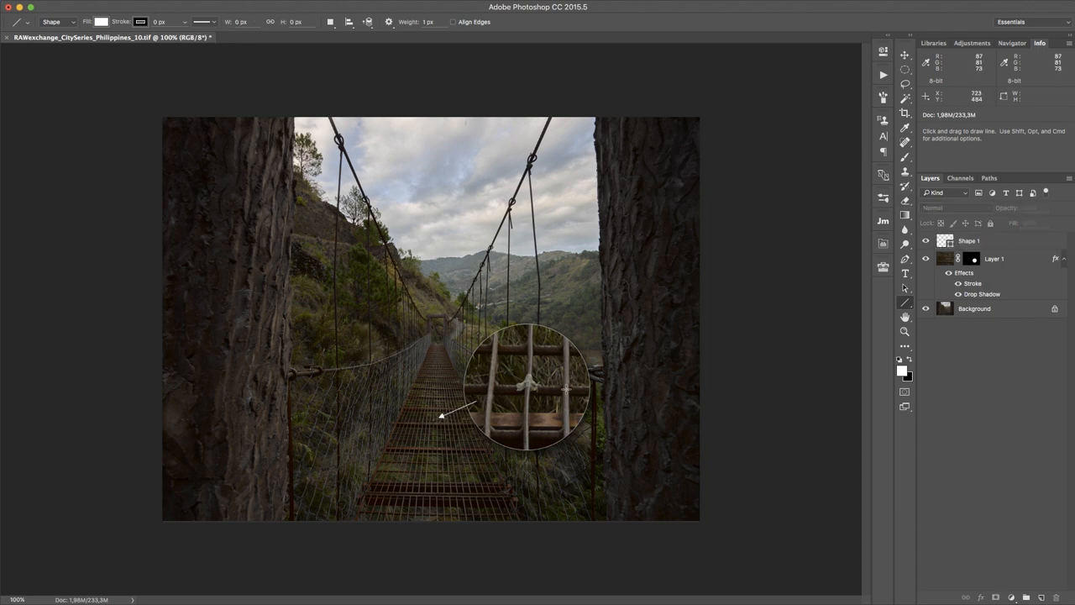
mouse_move(996, 279)
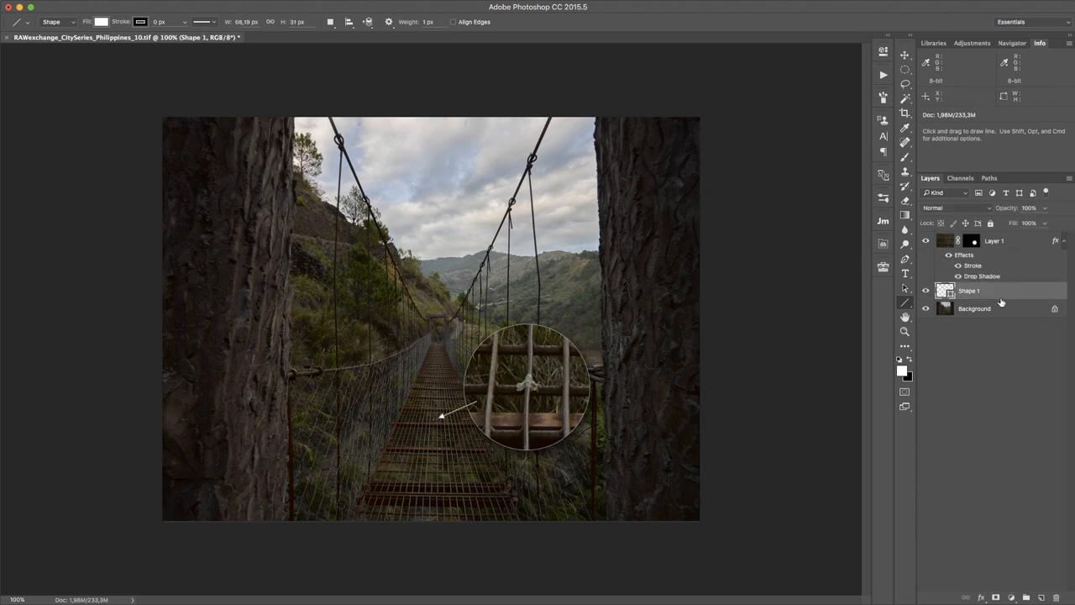
Move the arrow layer Shape 1 below the grating inset Layer 1
left_click(971, 289)
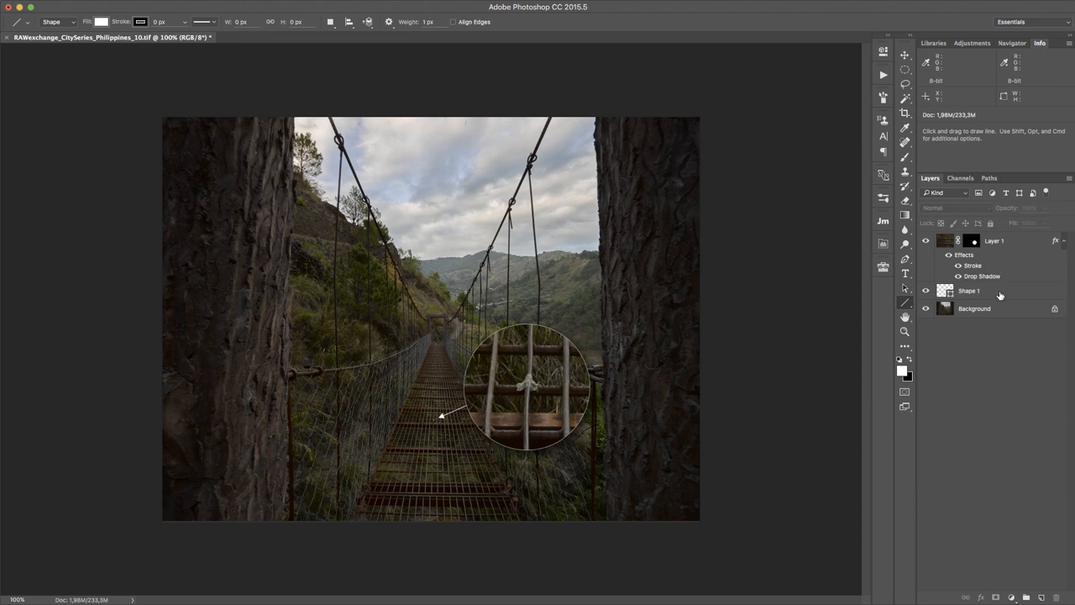
mouse_move(430, 474)
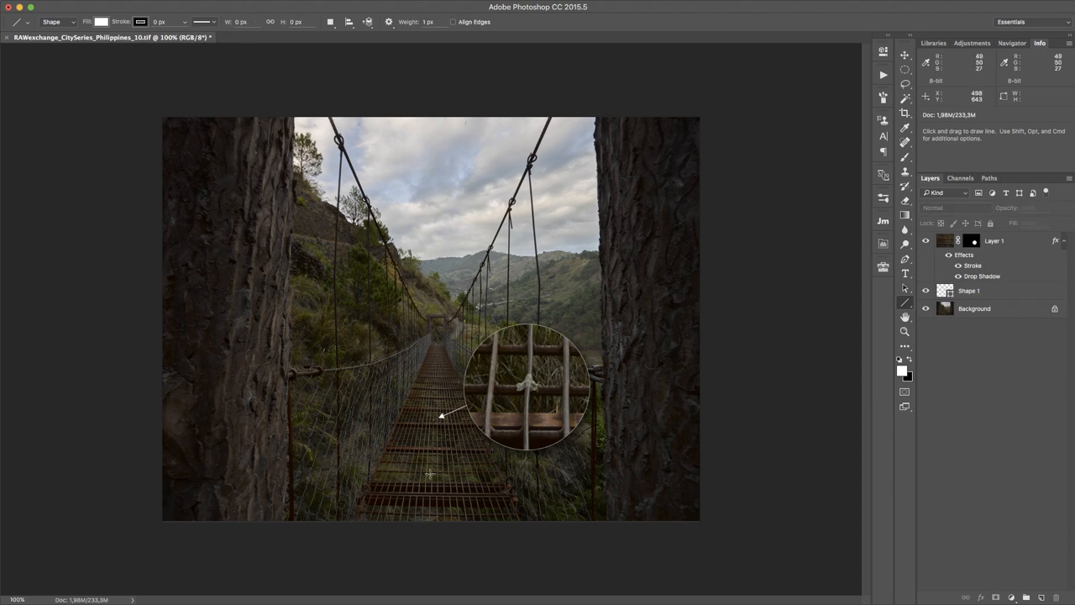